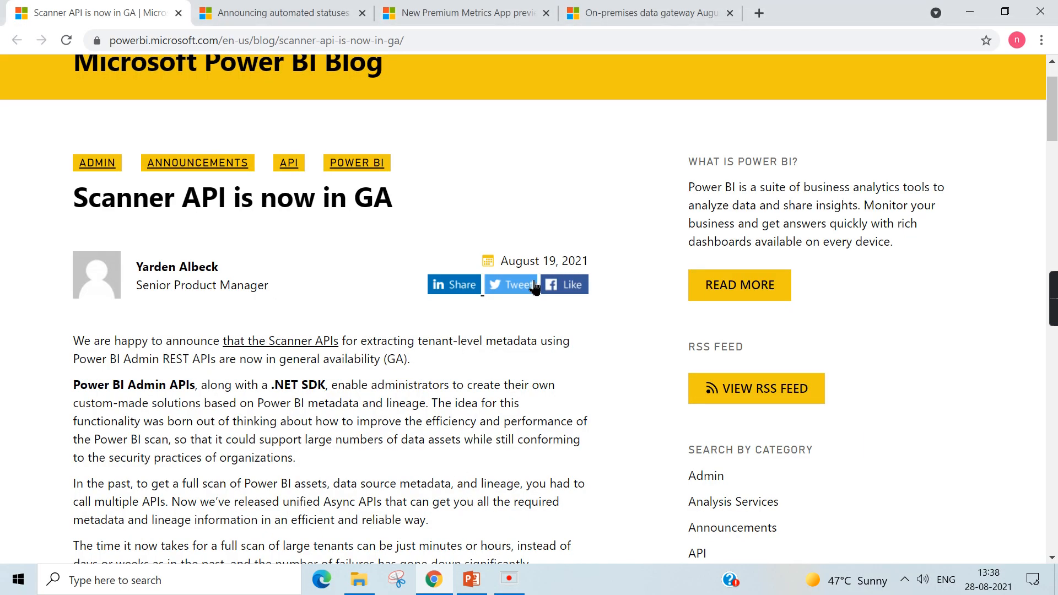
mouse_move(169, 219)
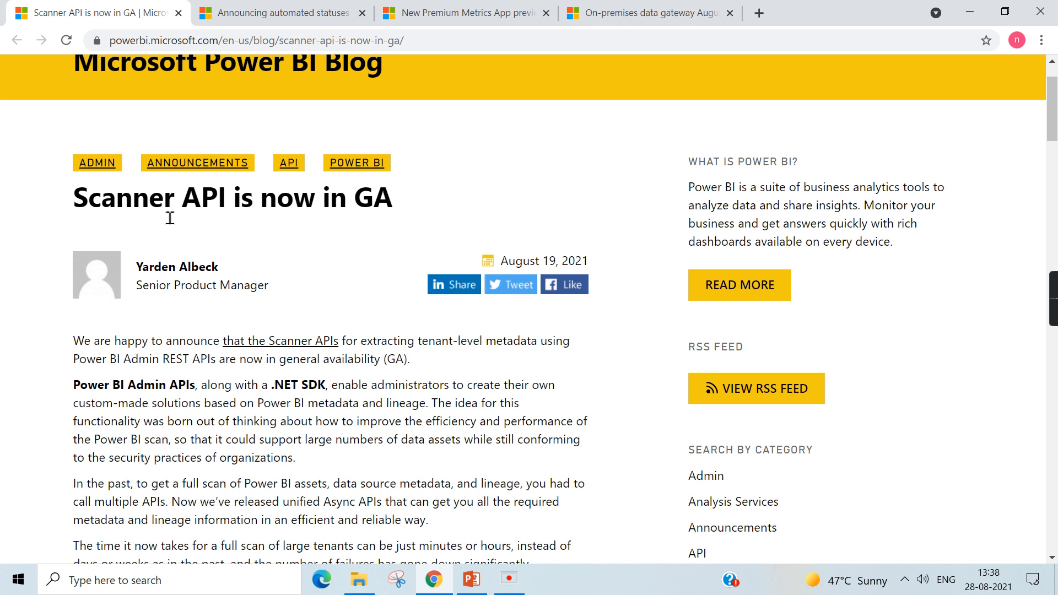
mouse_move(615, 250)
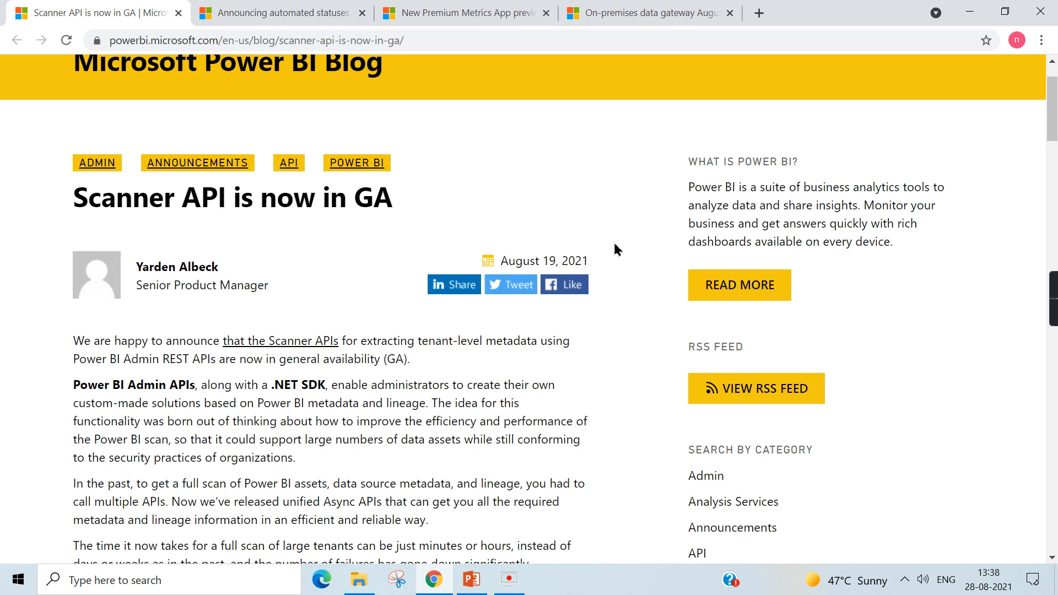
Scroll through the current blog post and back toward its top
scroll(down, 3)
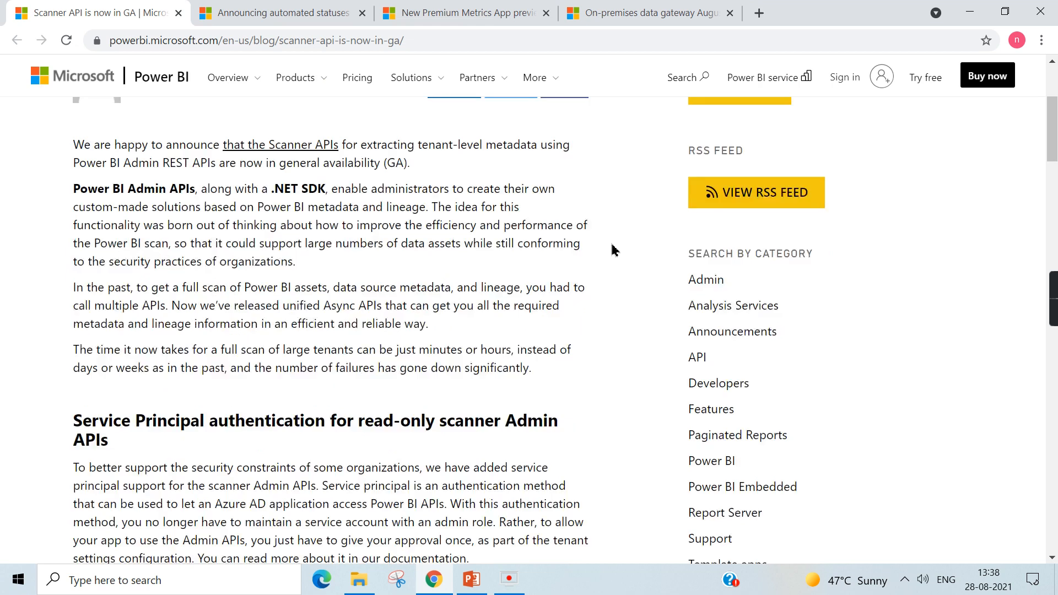
scroll(down, 3)
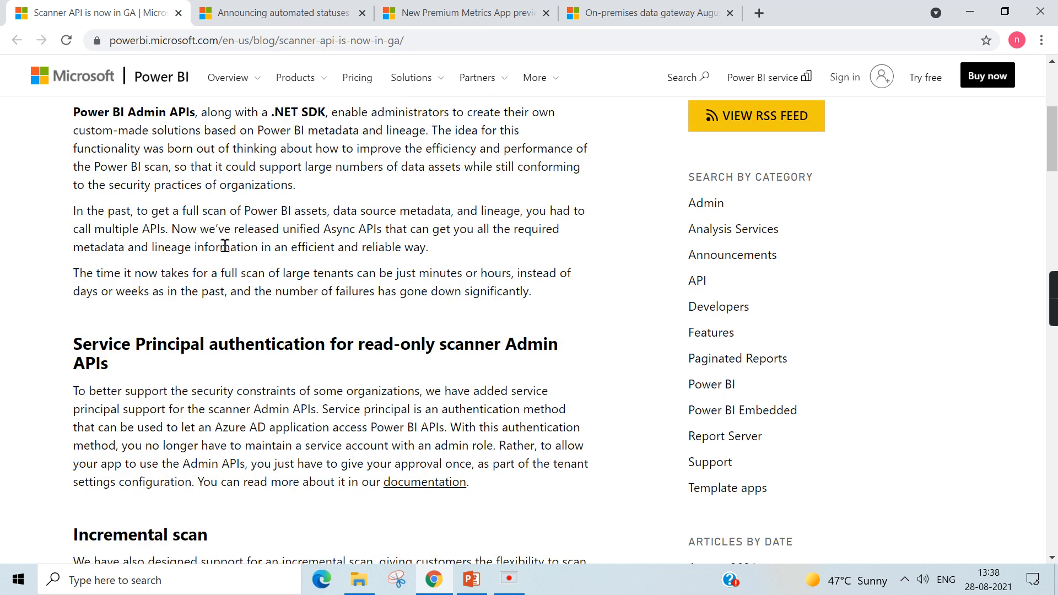
mouse_move(101, 234)
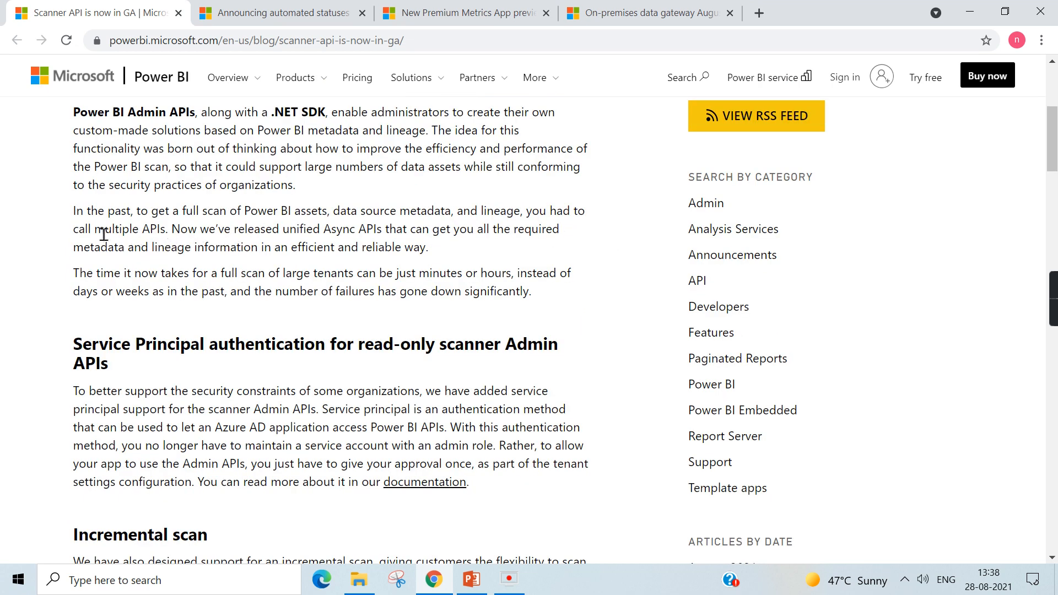
mouse_move(210, 226)
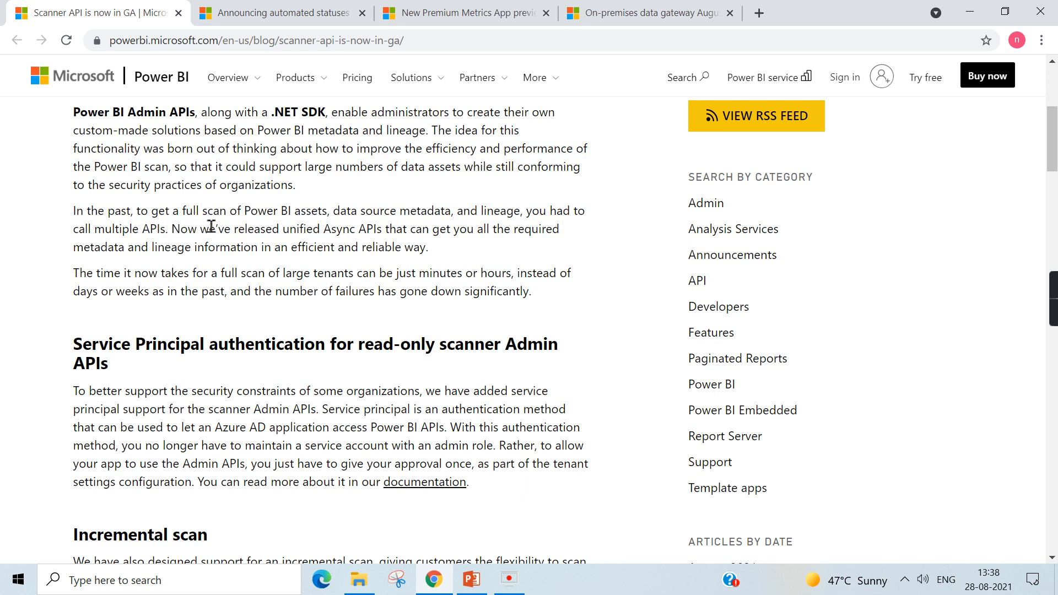
mouse_move(398, 223)
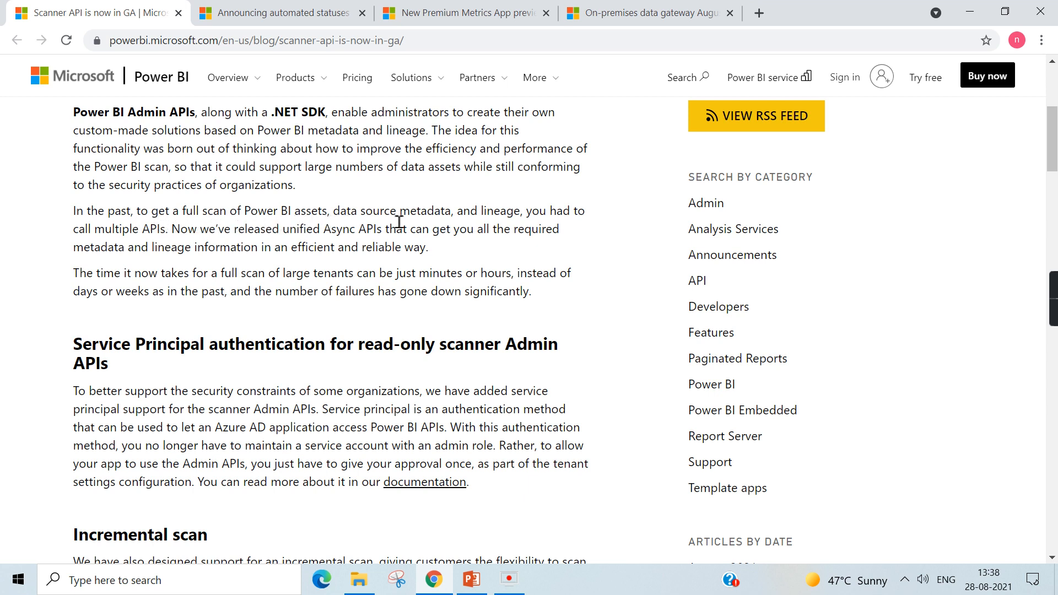
mouse_move(517, 226)
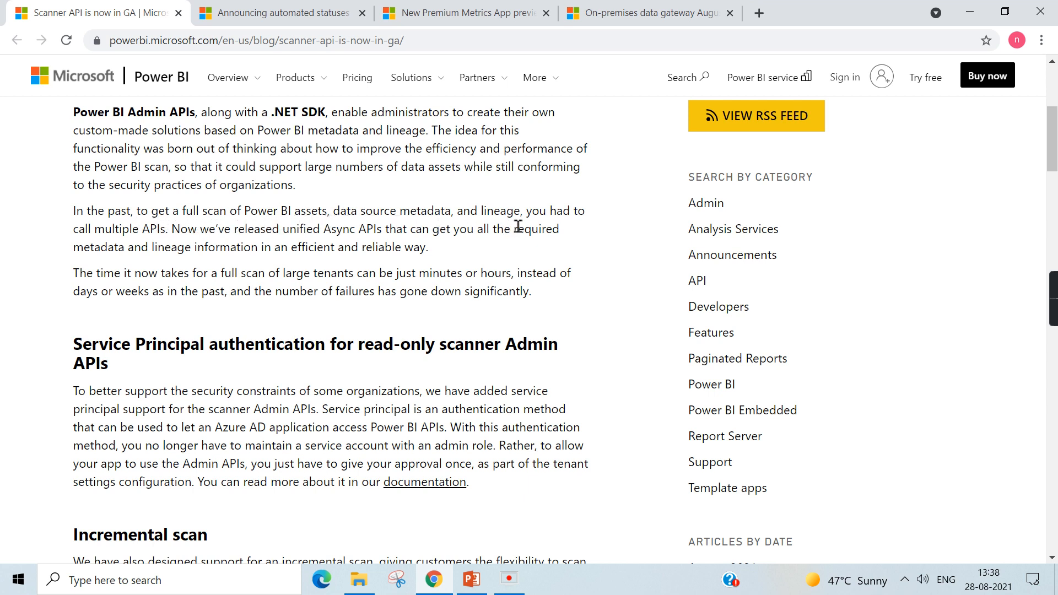
mouse_move(152, 243)
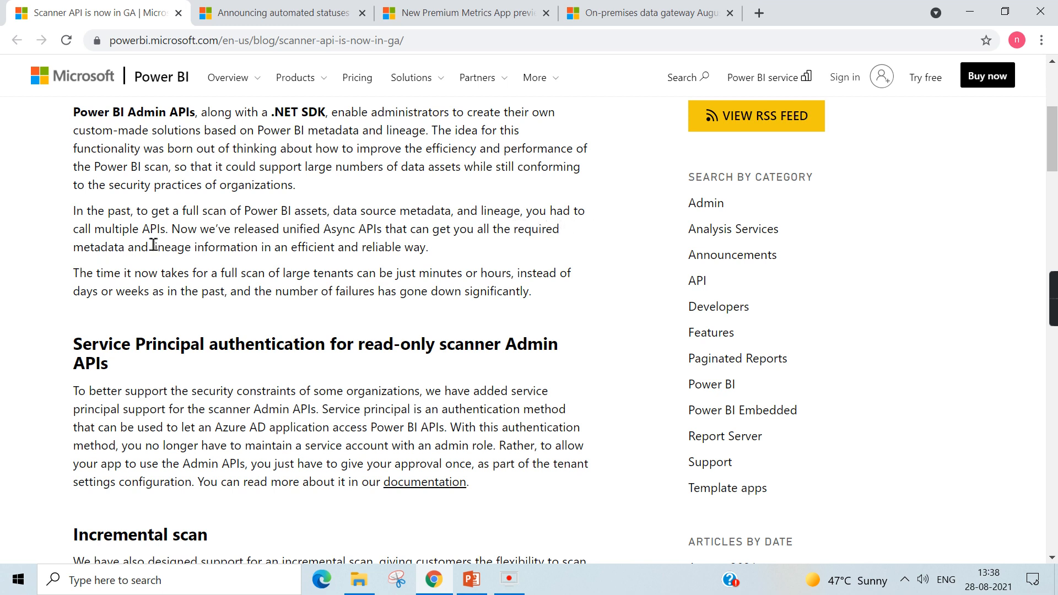
mouse_move(212, 240)
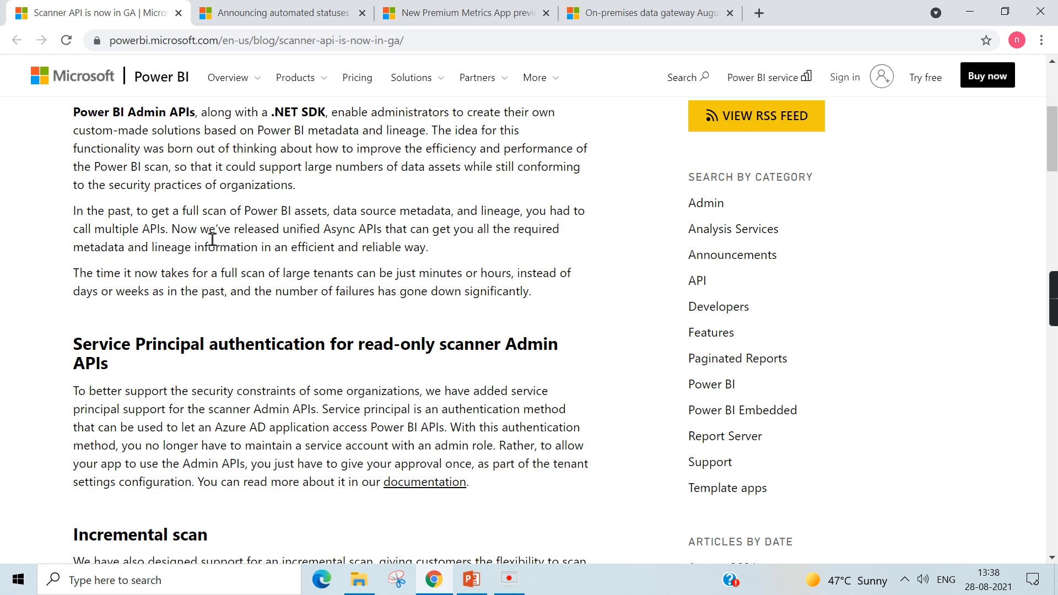
mouse_move(372, 238)
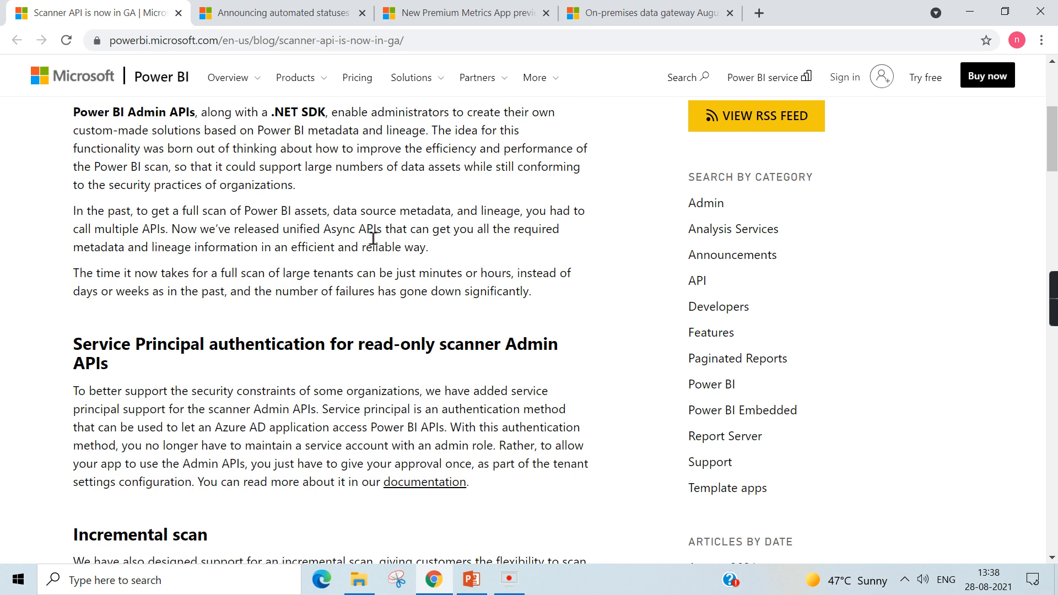
mouse_move(430, 249)
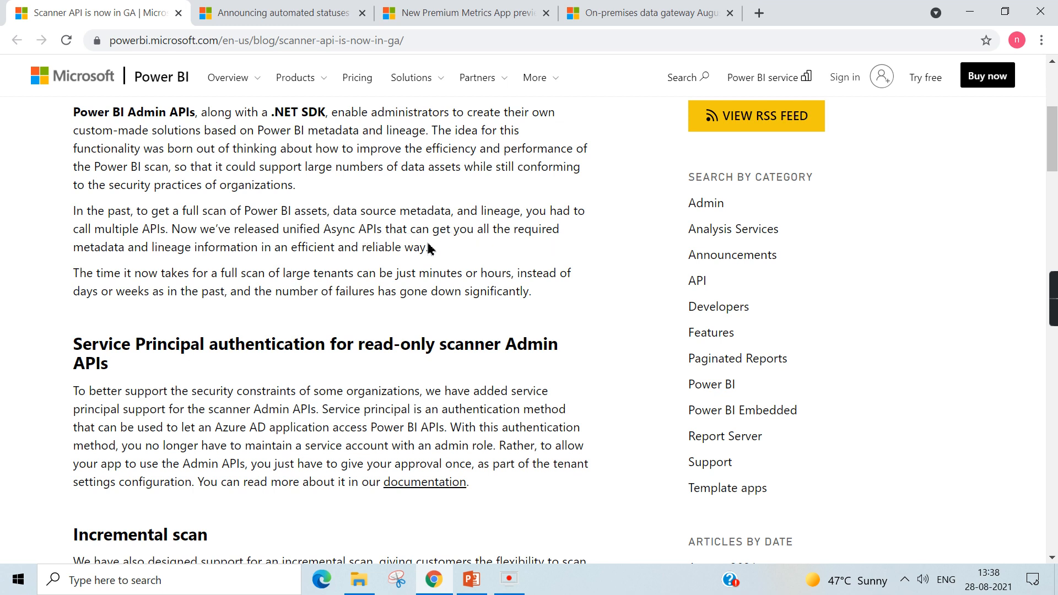
mouse_move(262, 263)
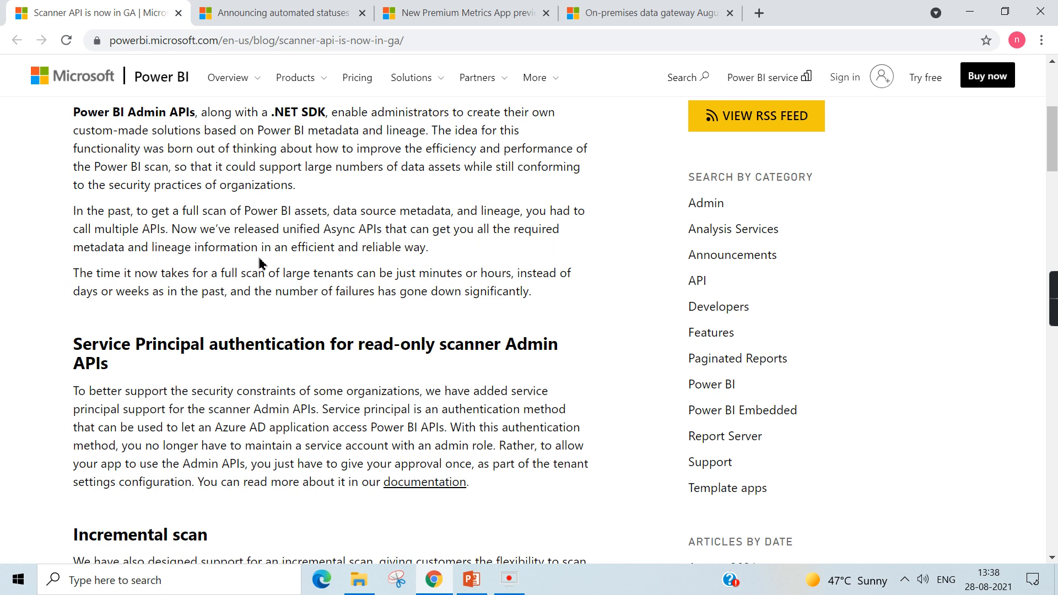
mouse_move(467, 256)
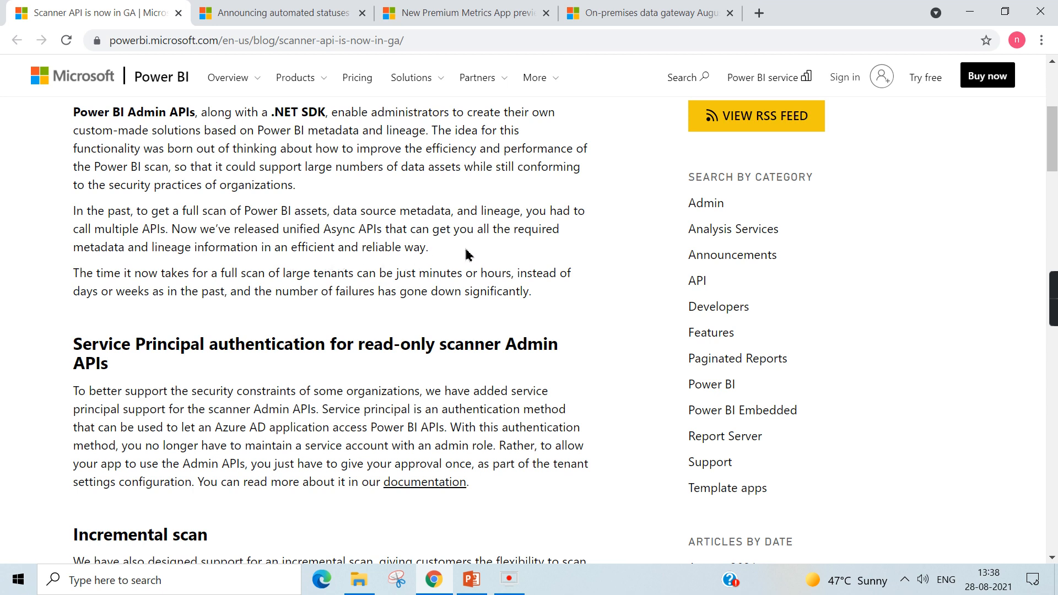
mouse_move(75, 263)
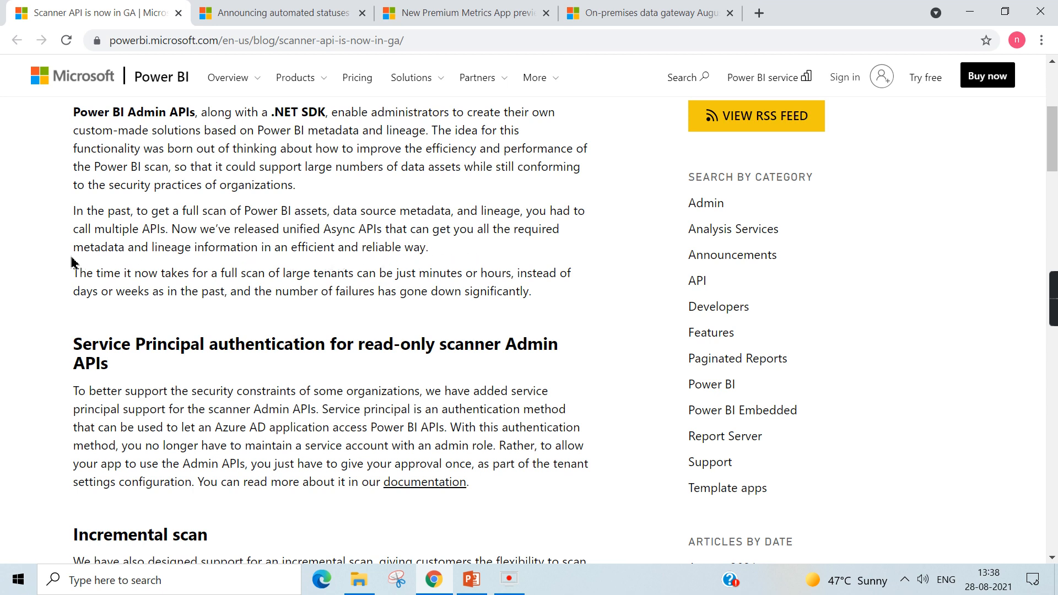
scroll(up, 3)
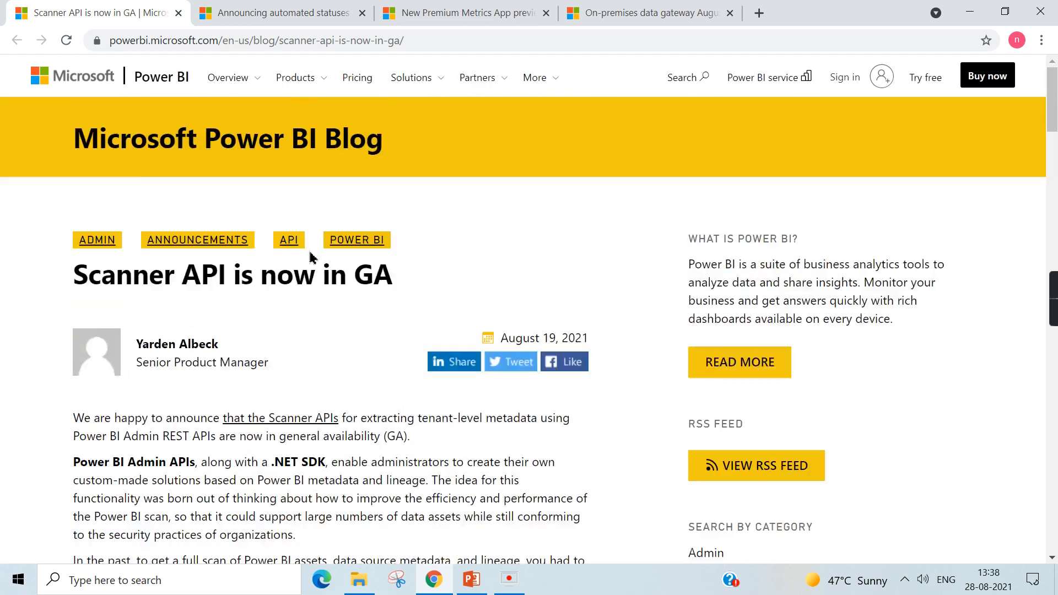
scroll(down, 3)
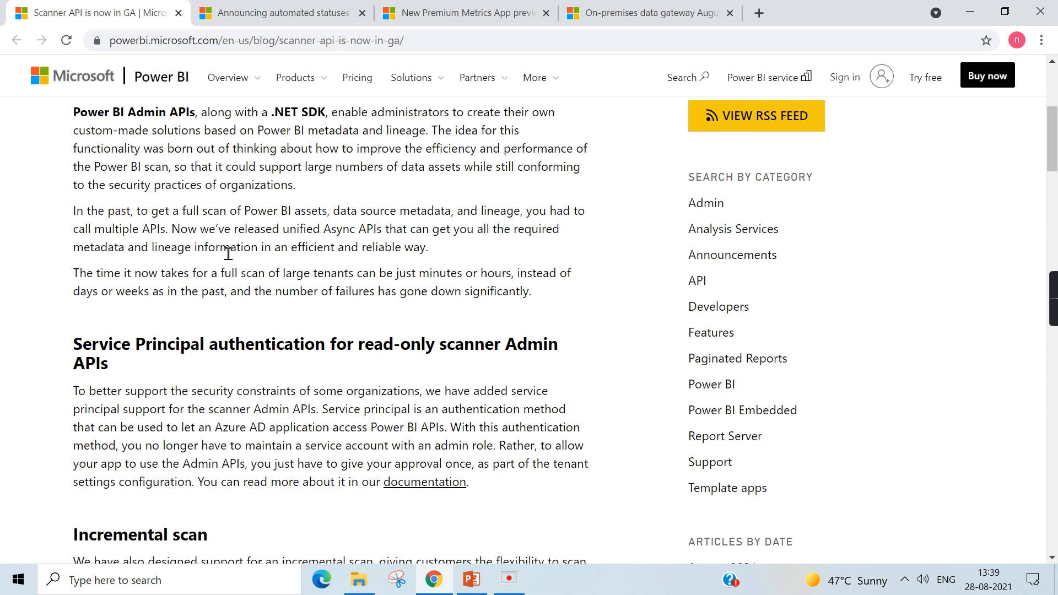
mouse_move(239, 251)
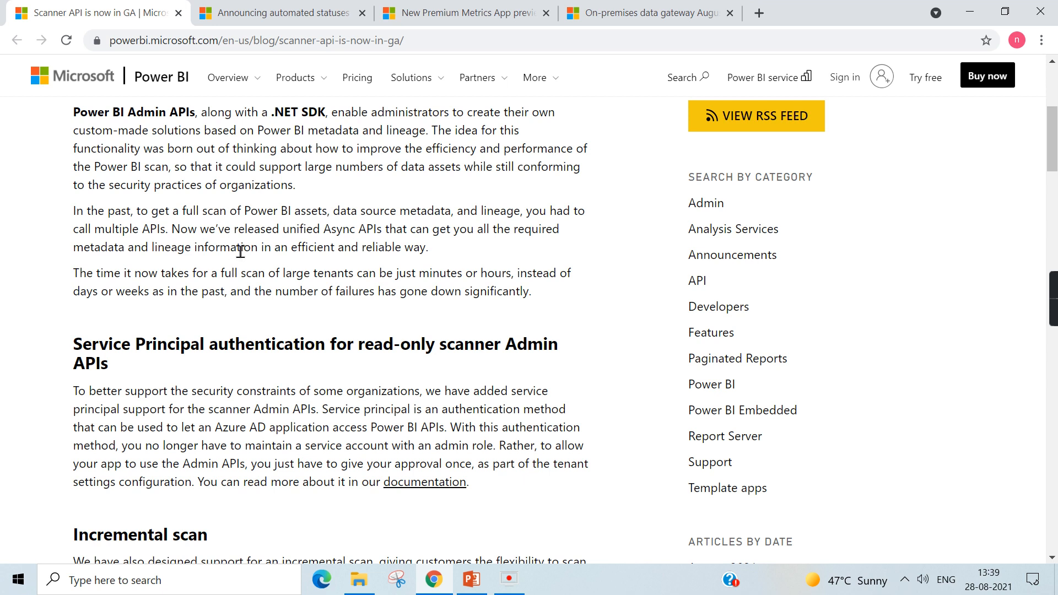
mouse_move(361, 276)
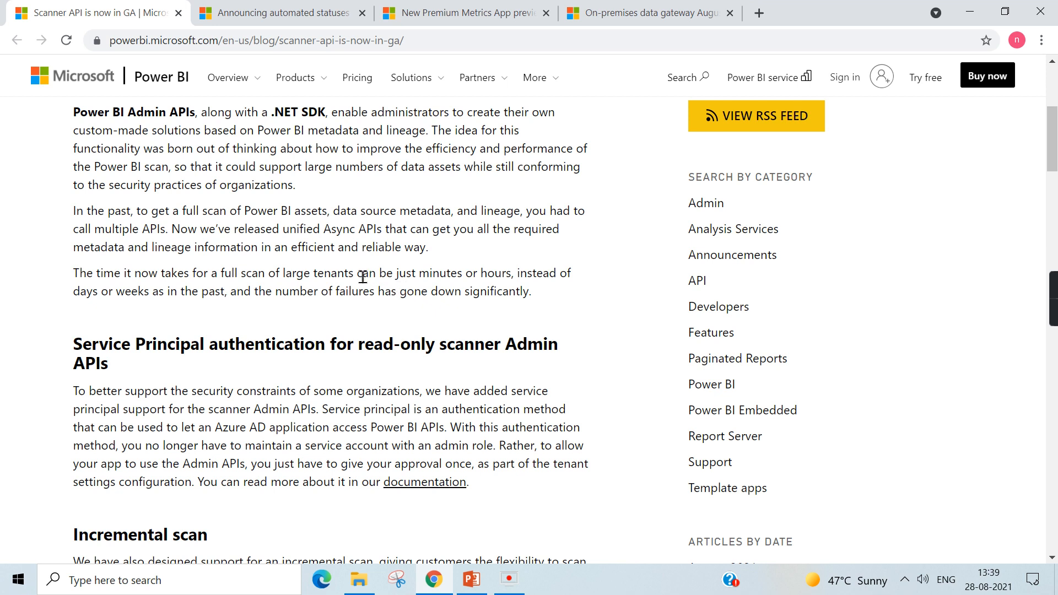
mouse_move(325, 273)
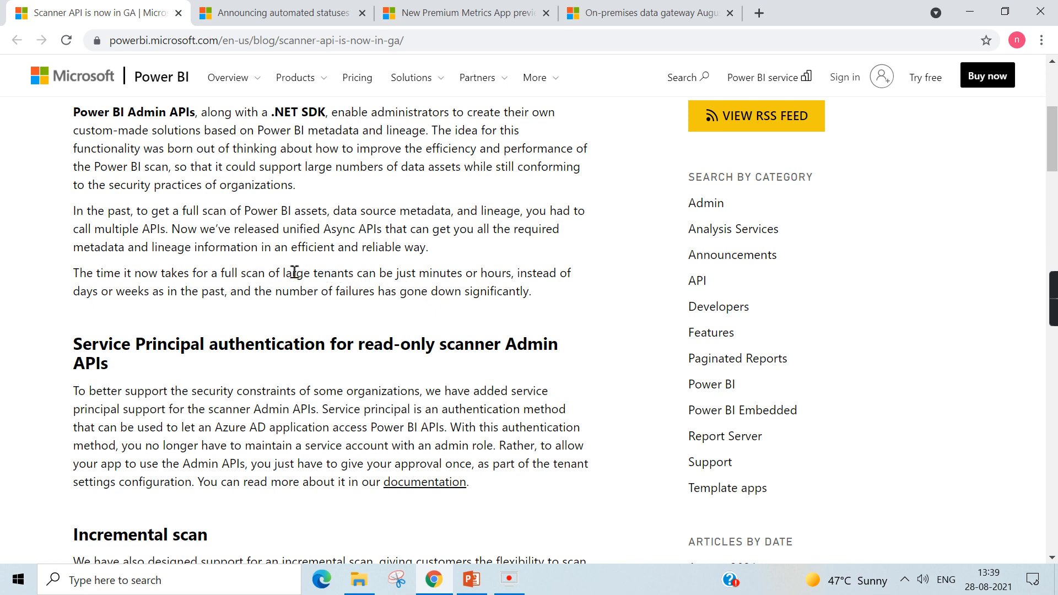
scroll(up, 3)
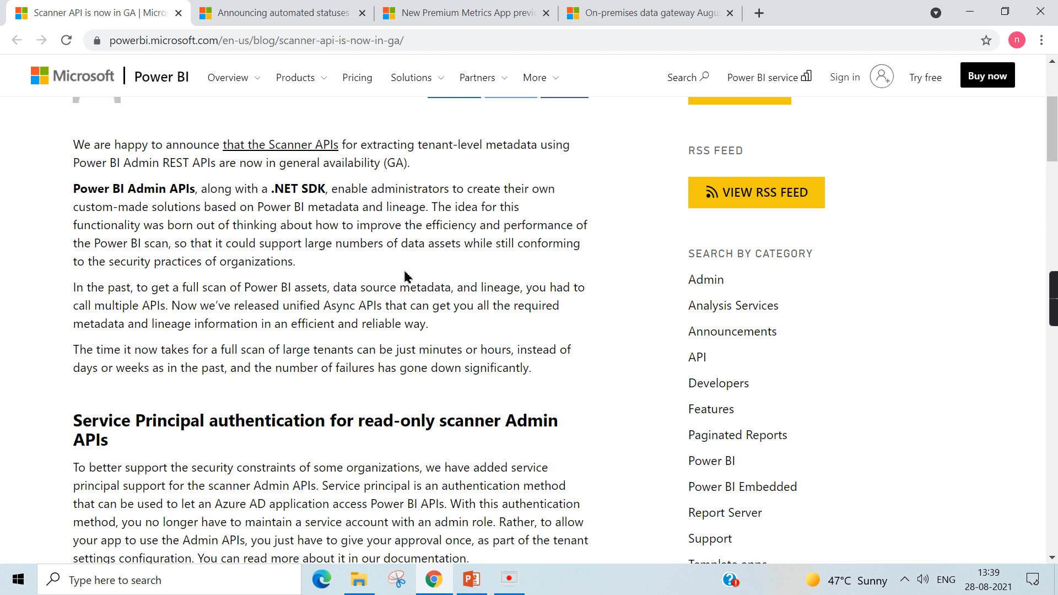
scroll(up, 3)
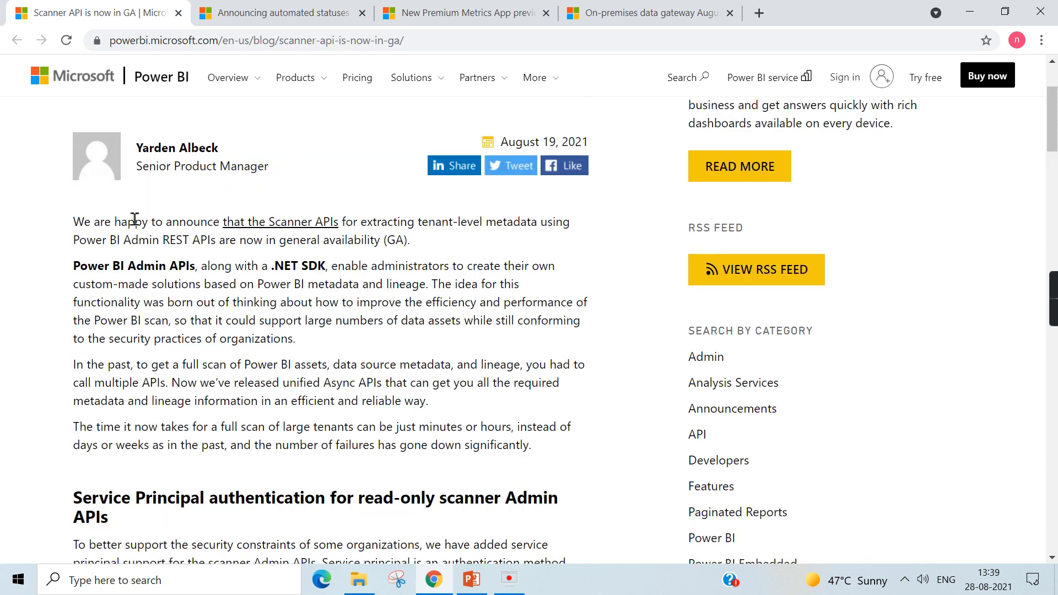
scroll(up, 3)
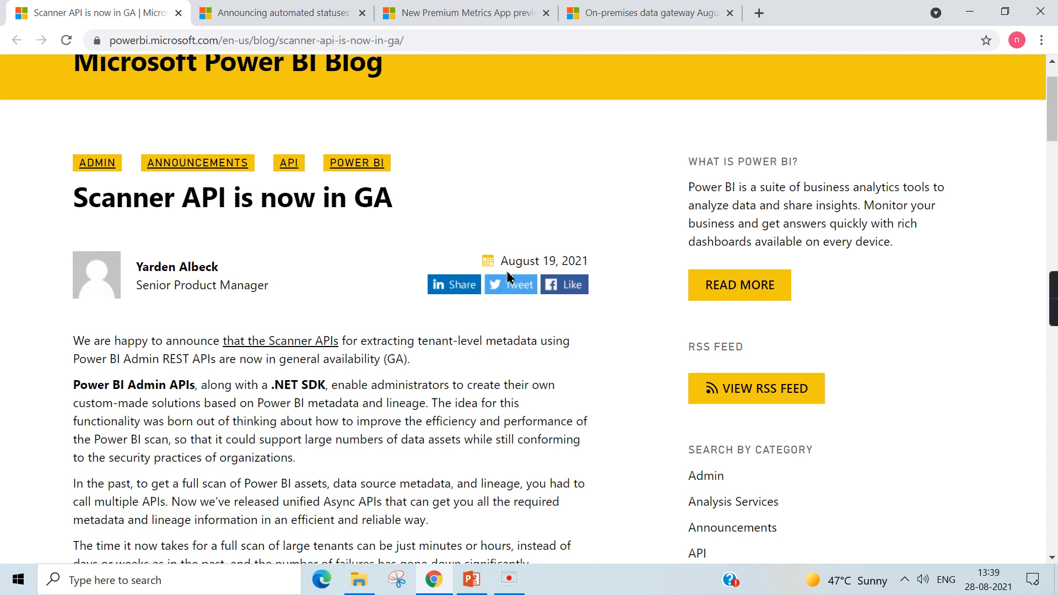
mouse_move(280, 20)
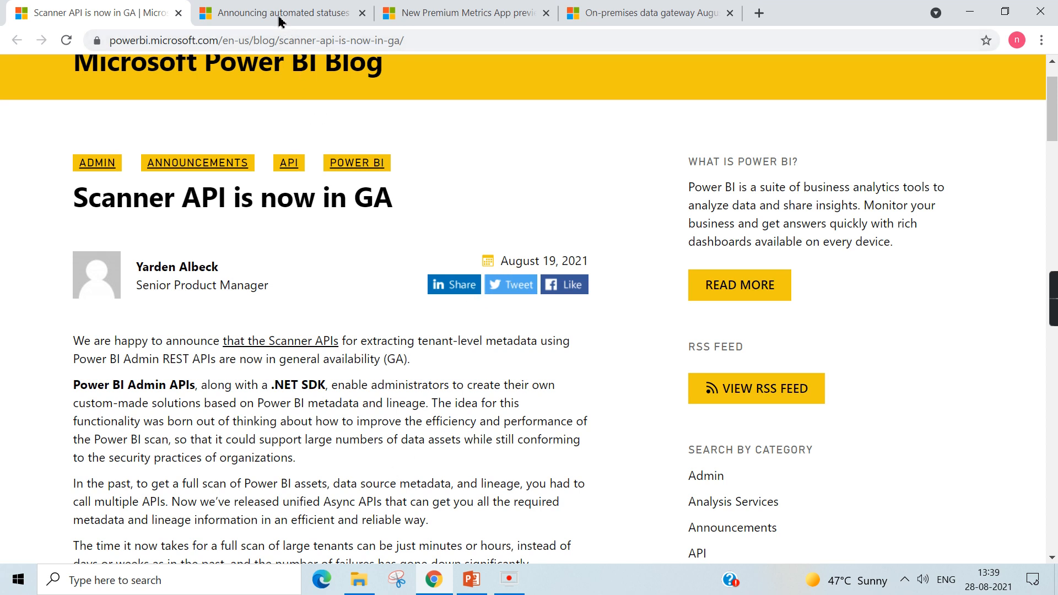
Switch to the automated statuses for Goals post and scroll to Automated Status Rules
click(277, 12)
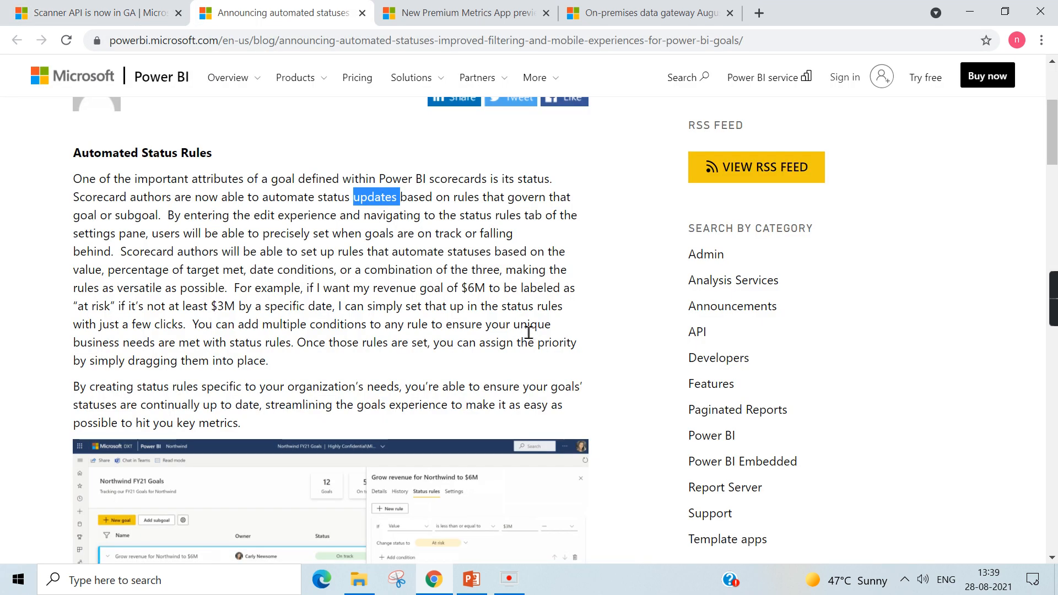
scroll(up, 3)
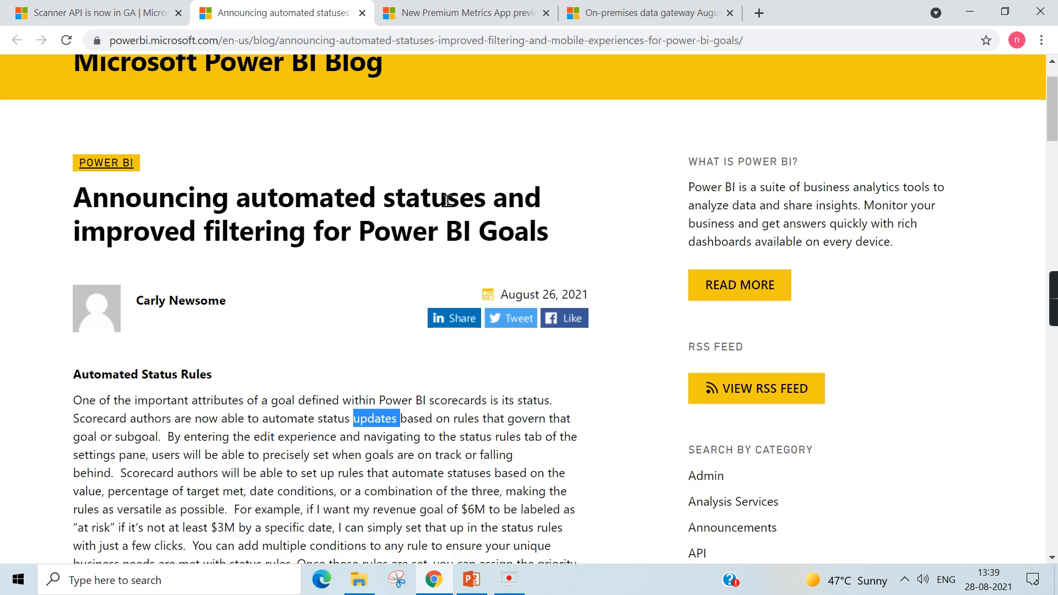
mouse_move(588, 237)
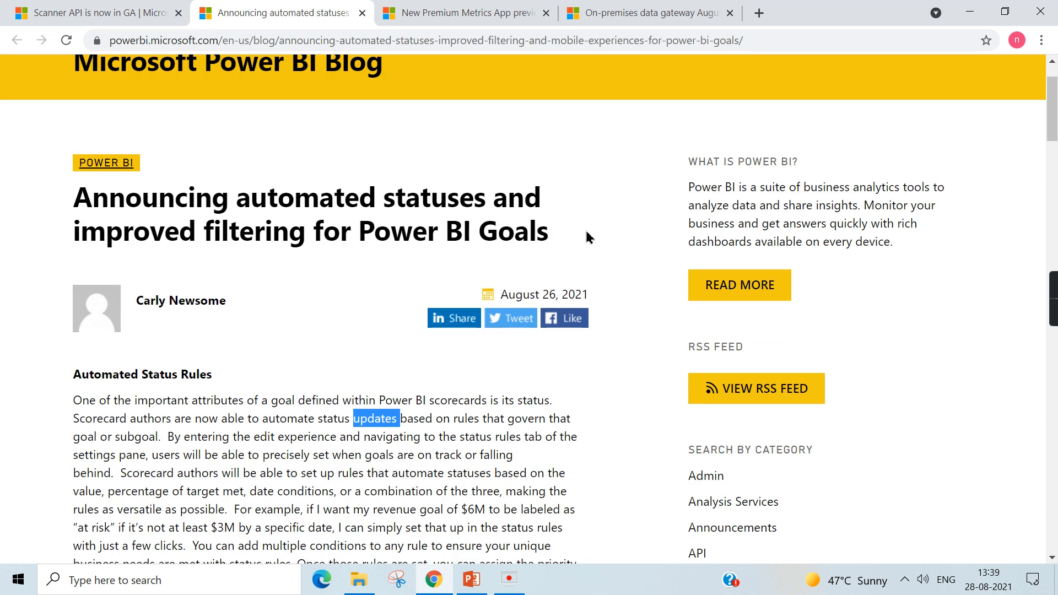
scroll(down, 3)
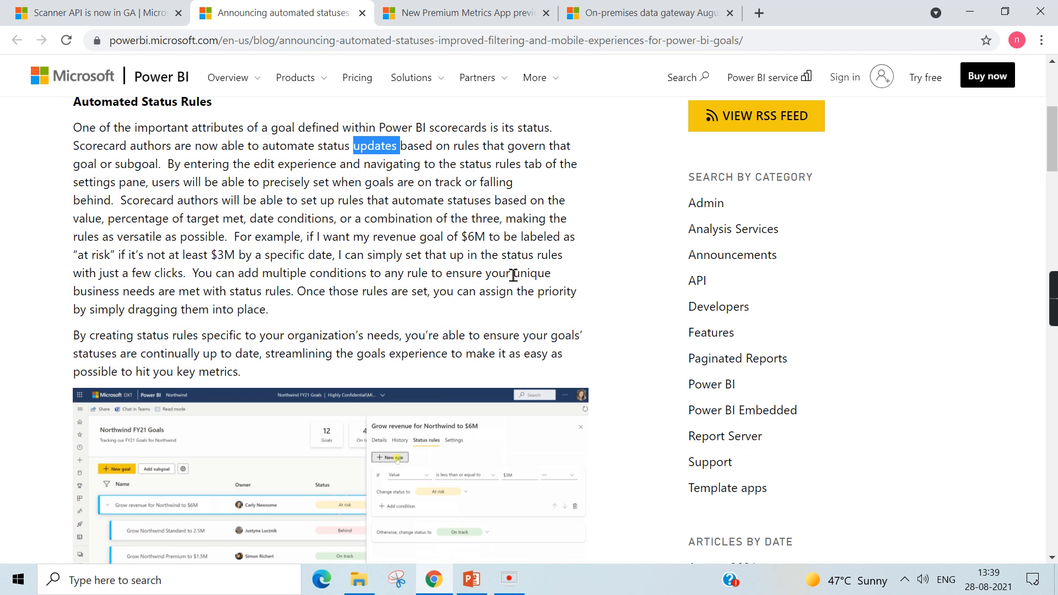
scroll(up, 3)
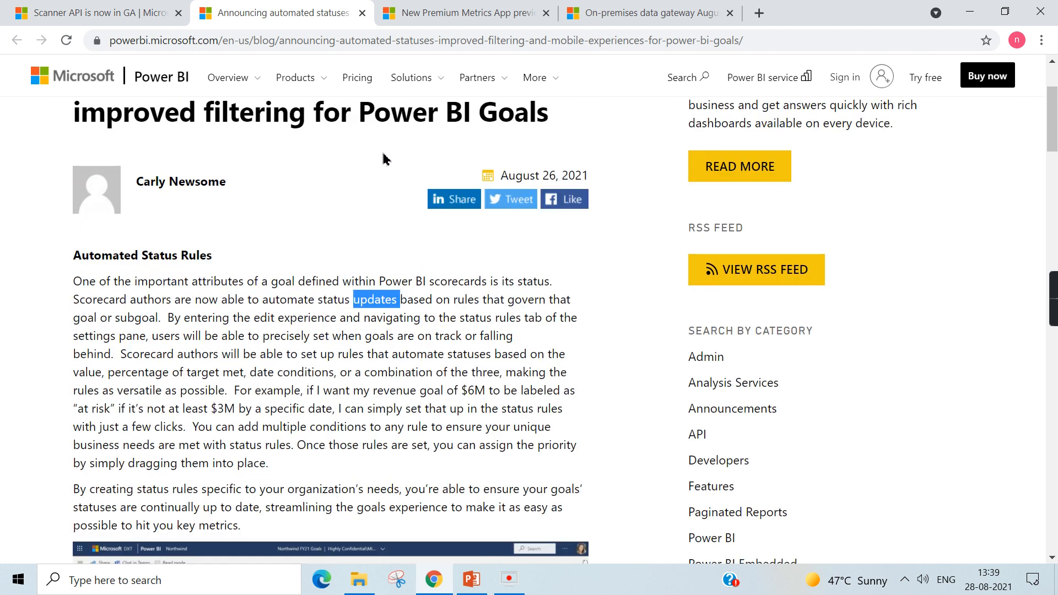
mouse_move(503, 334)
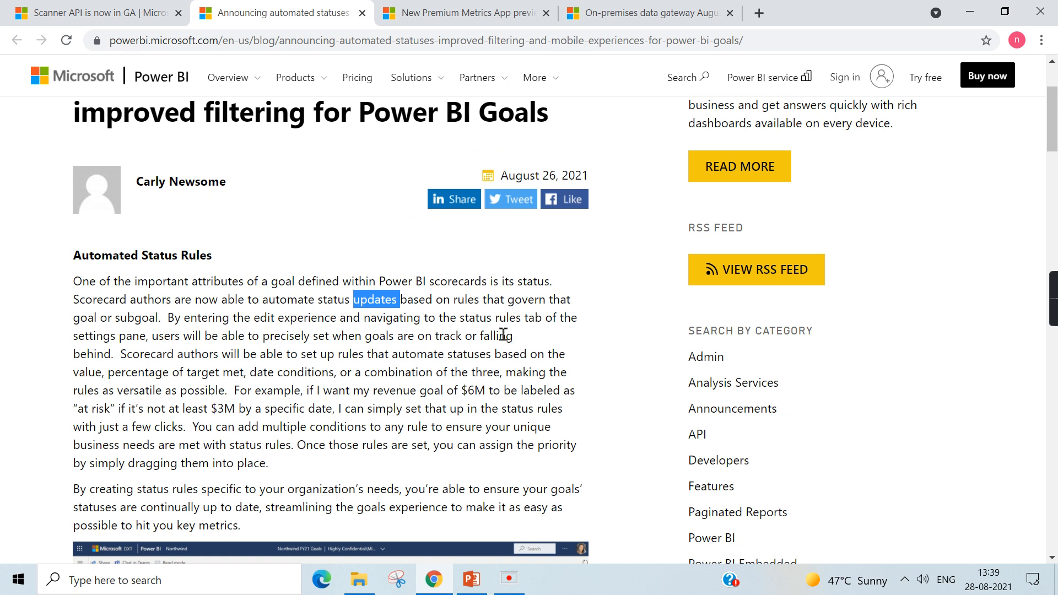
mouse_move(540, 336)
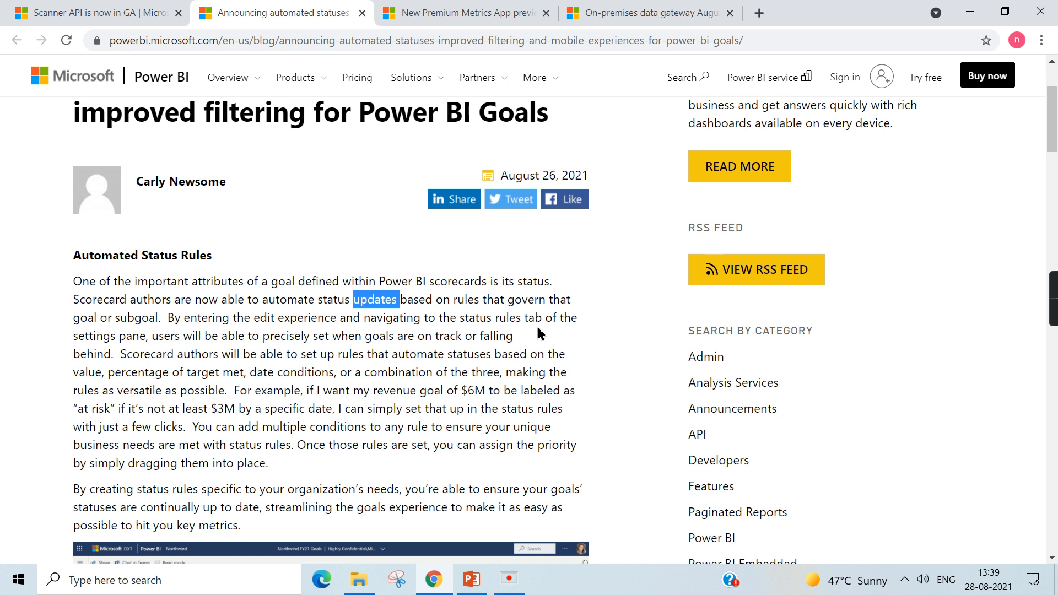
Read through the status rules paragraphs of the Goals announcement
scroll(down, 3)
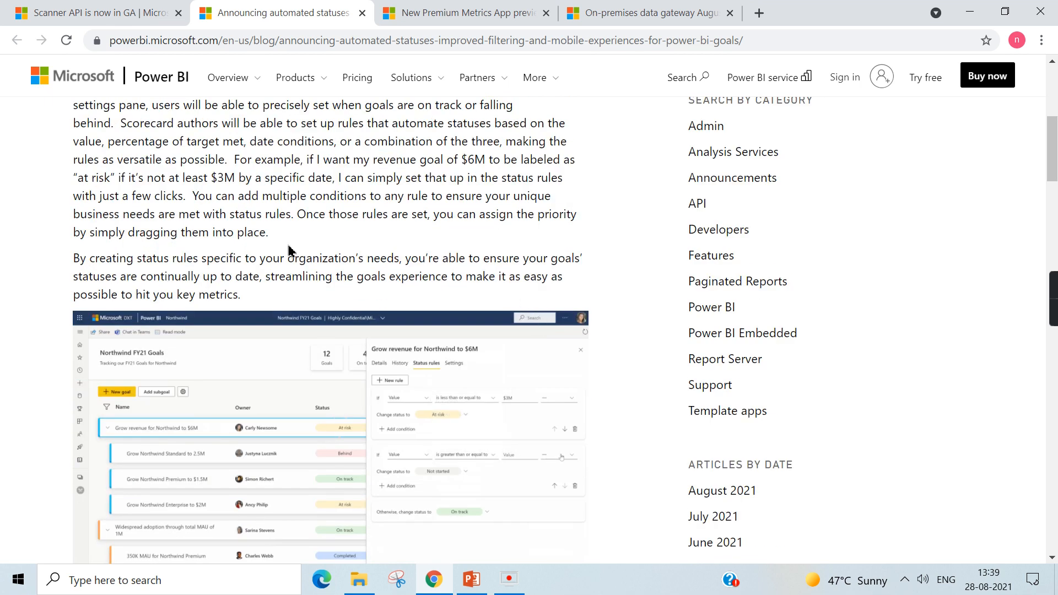
scroll(down, 3)
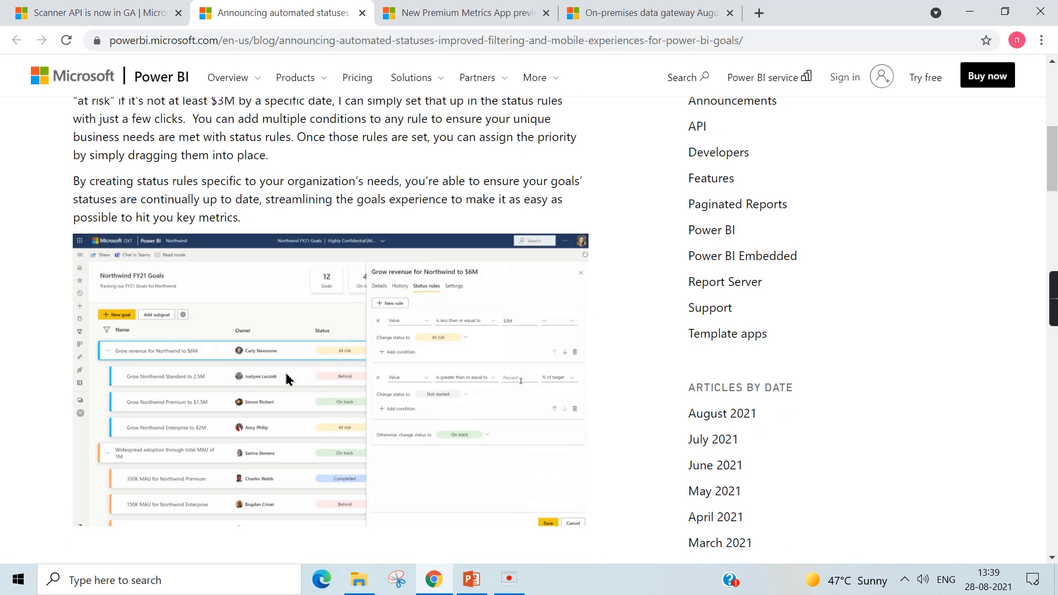
scroll(up, 3)
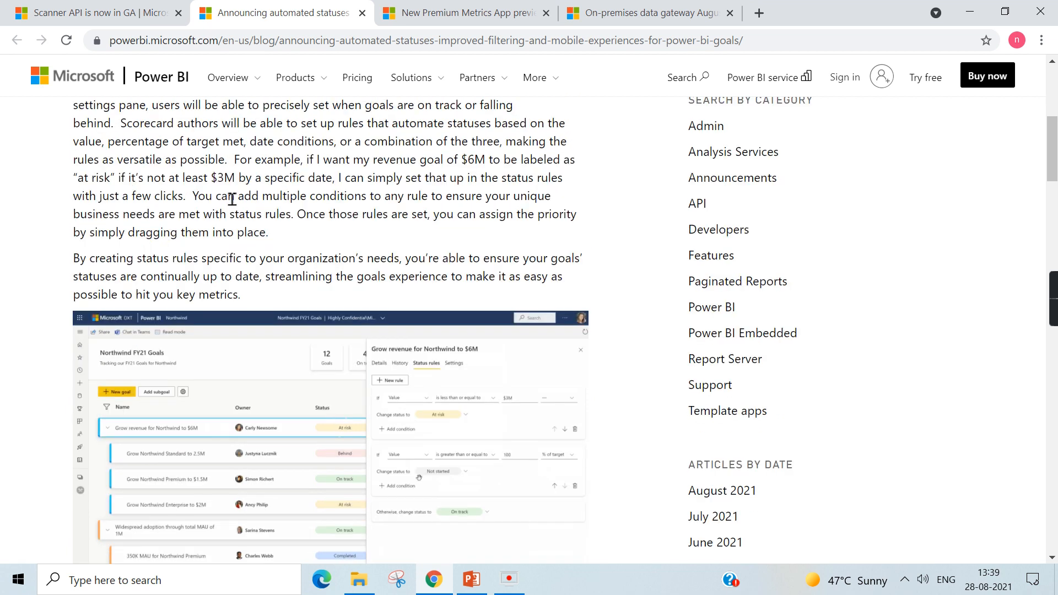
scroll(up, 3)
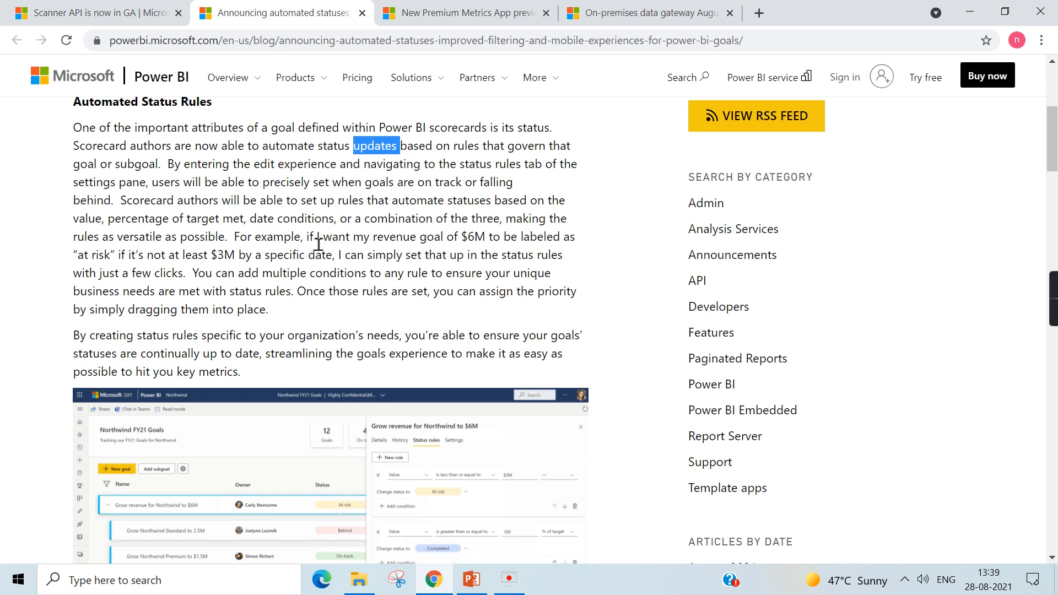
mouse_move(424, 253)
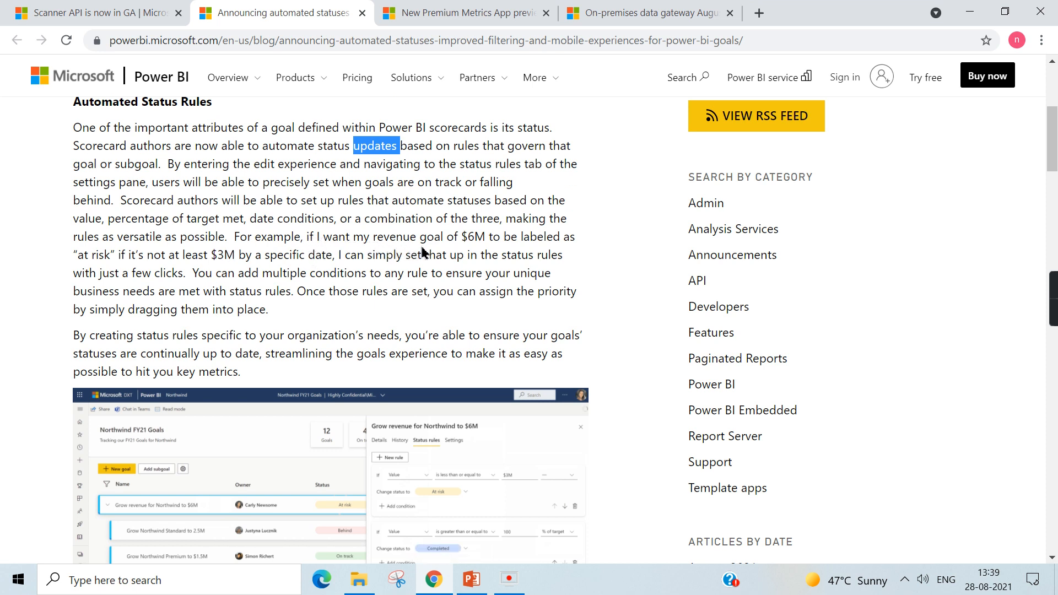
mouse_move(574, 252)
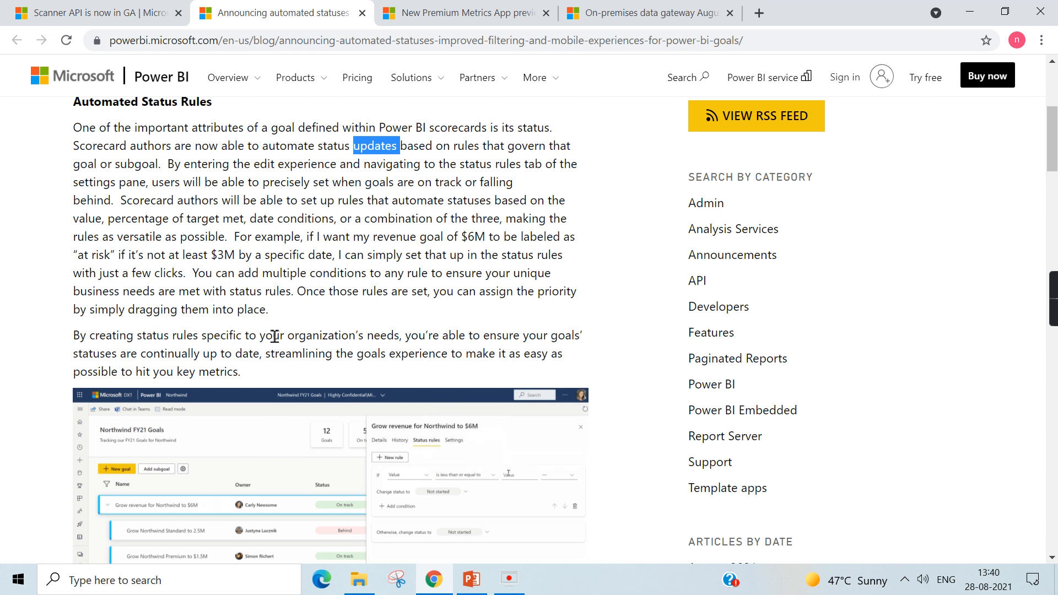
View the animated status rules screenshot, then scroll back up to the post title
scroll(down, 3)
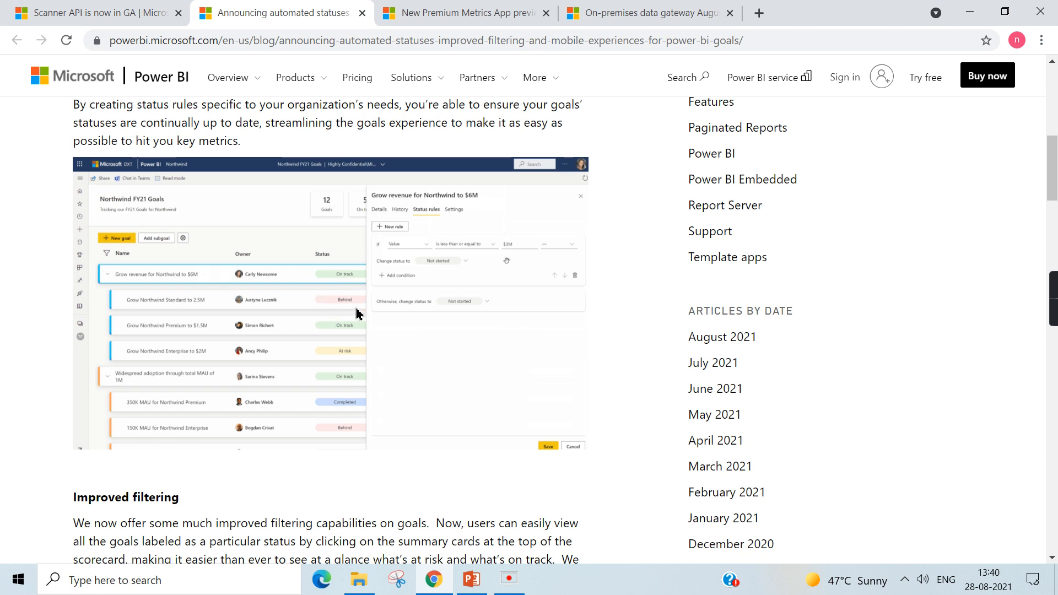
click(439, 261)
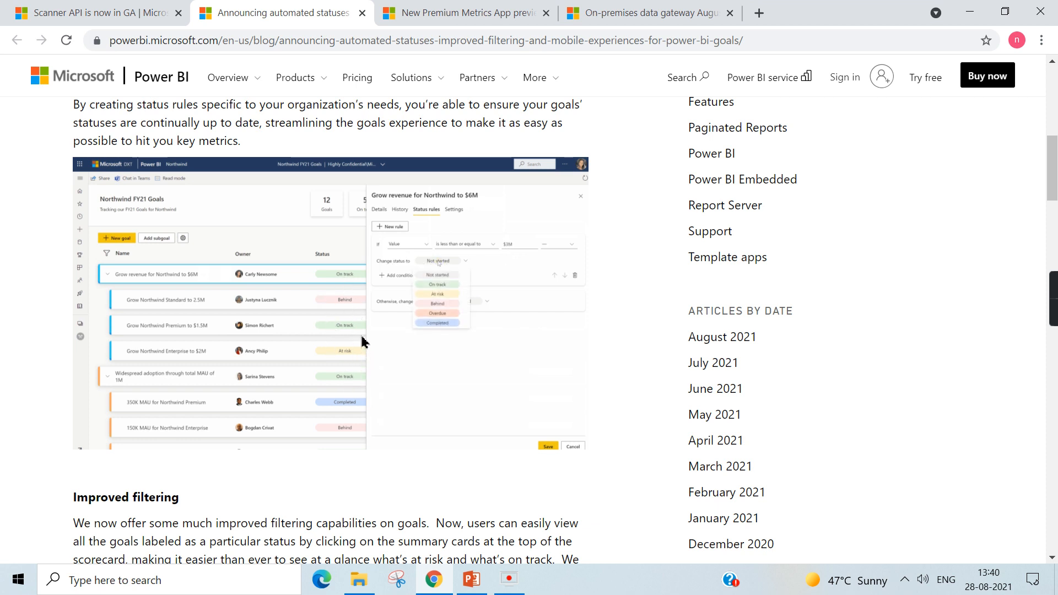
scroll(up, 3)
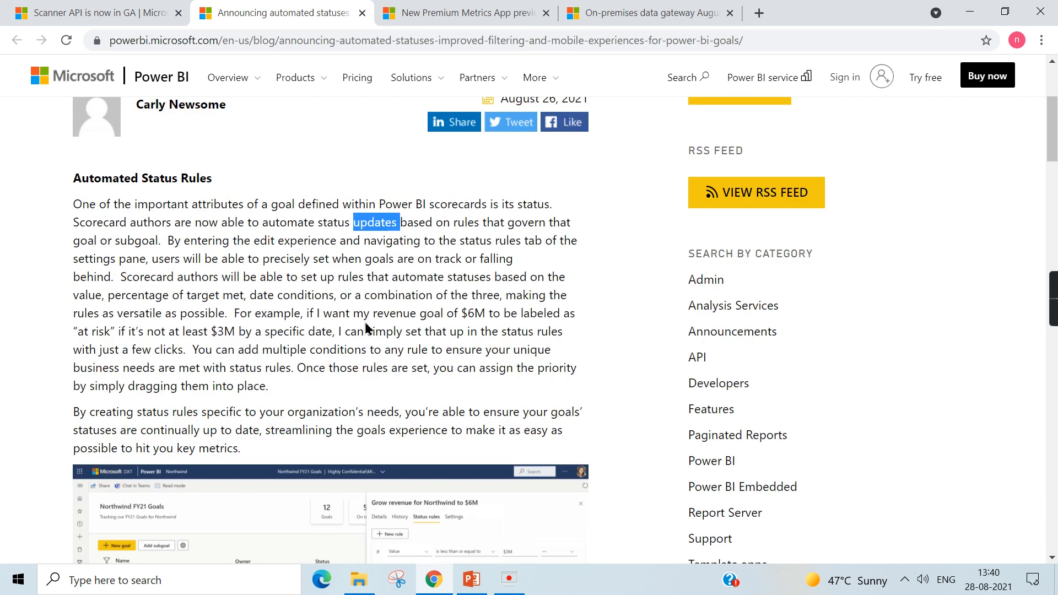
scroll(up, 3)
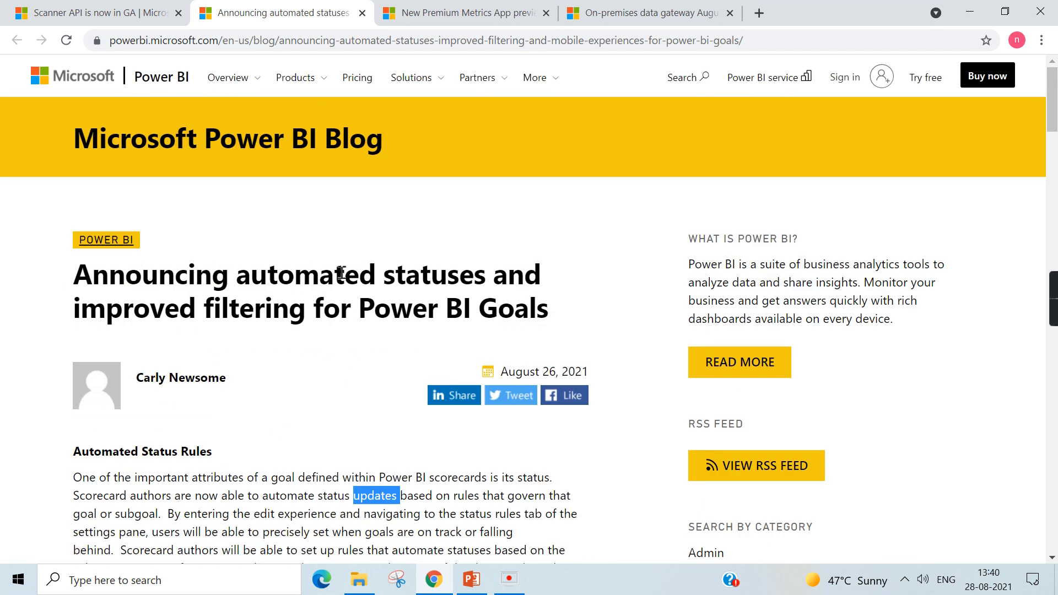
mouse_move(259, 303)
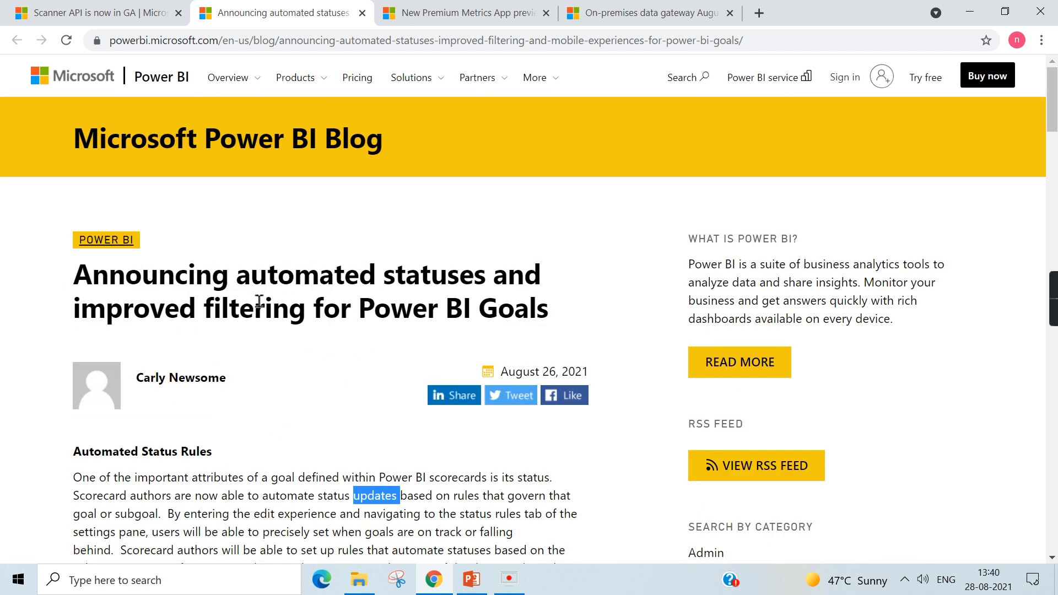
mouse_move(463, 328)
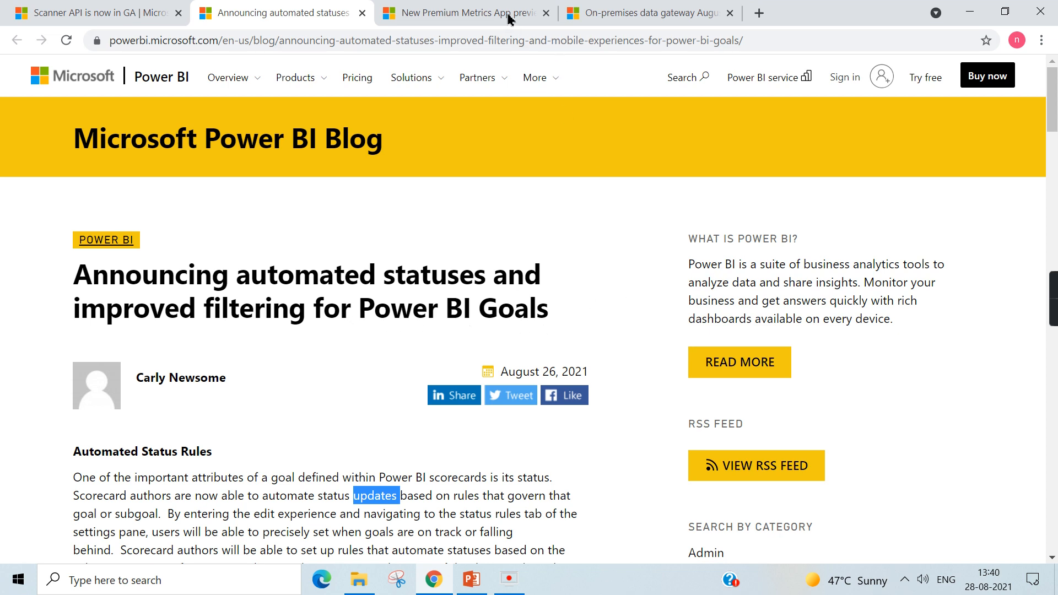
Switch to the New Premium Metrics App preview post and scroll to its capacity utilization report image
click(459, 12)
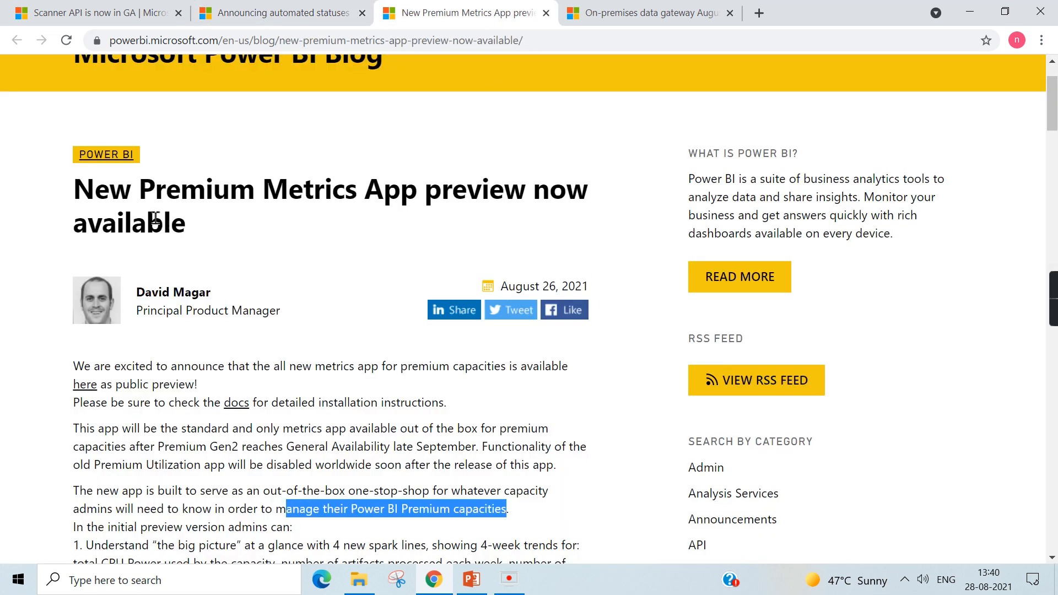
mouse_move(192, 207)
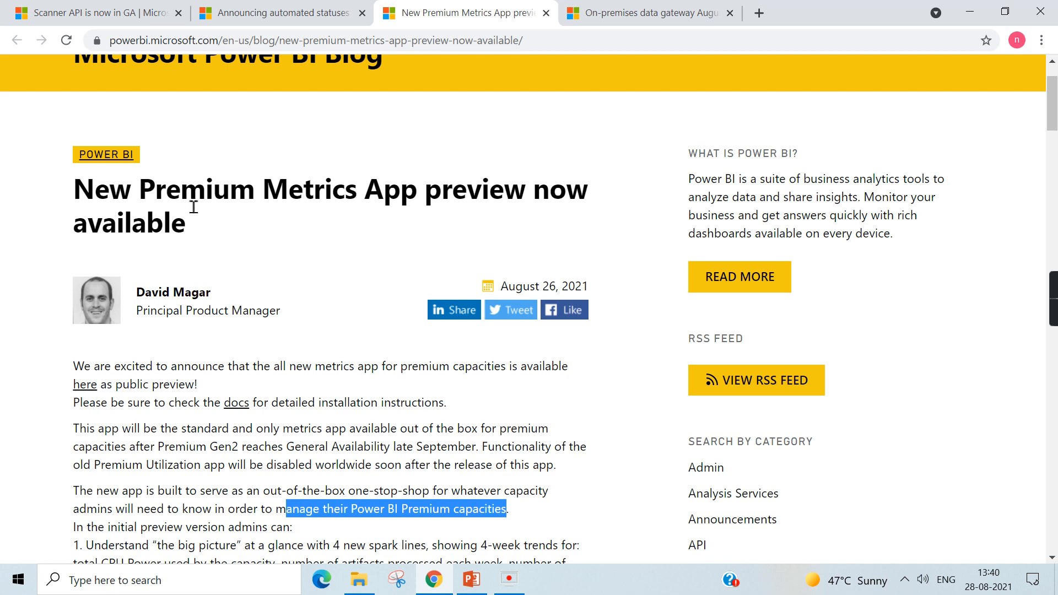
mouse_move(547, 207)
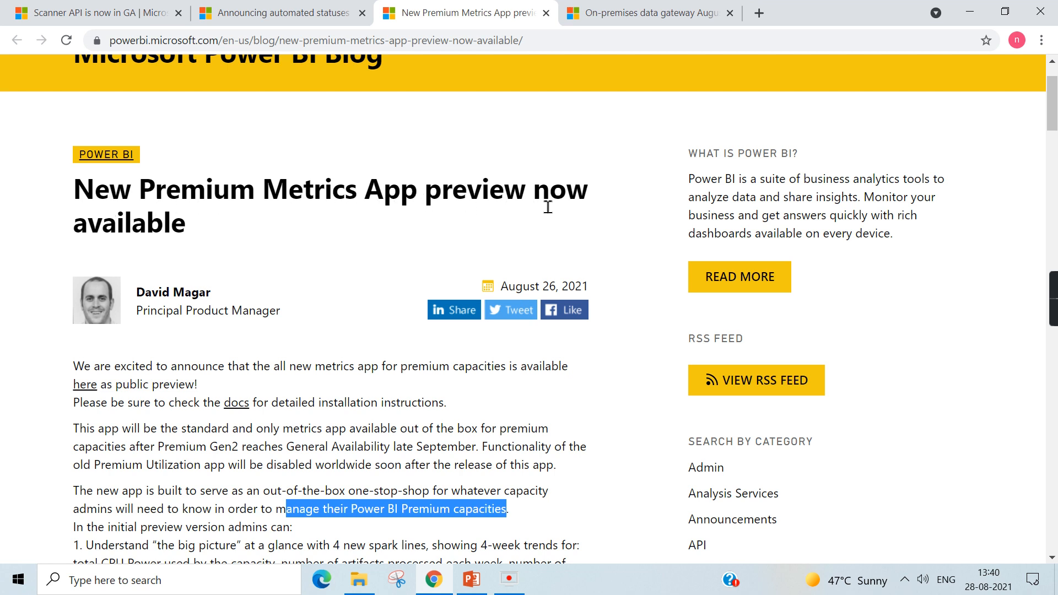
mouse_move(351, 245)
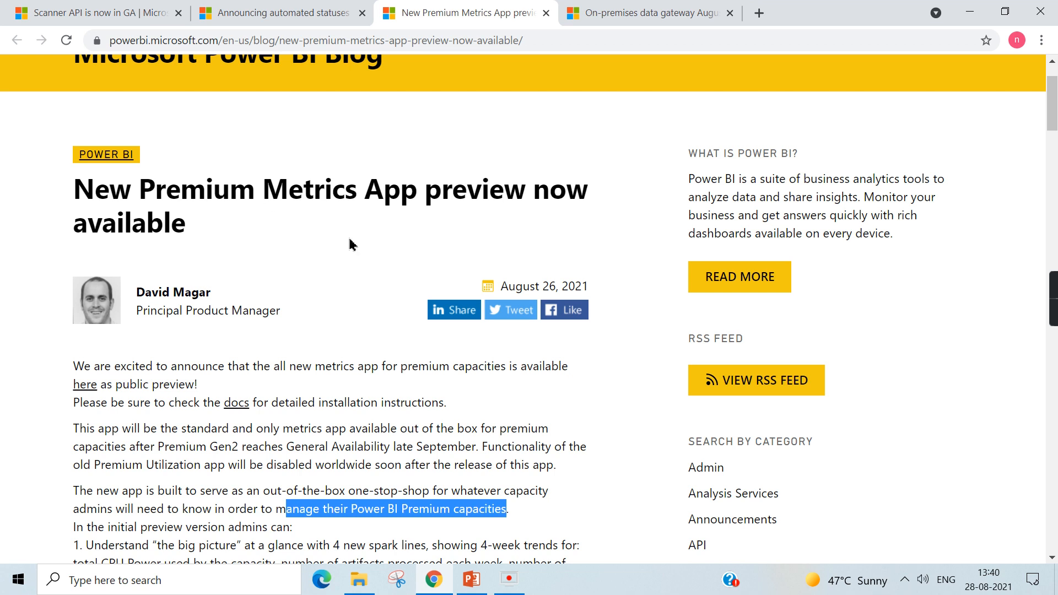
mouse_move(122, 201)
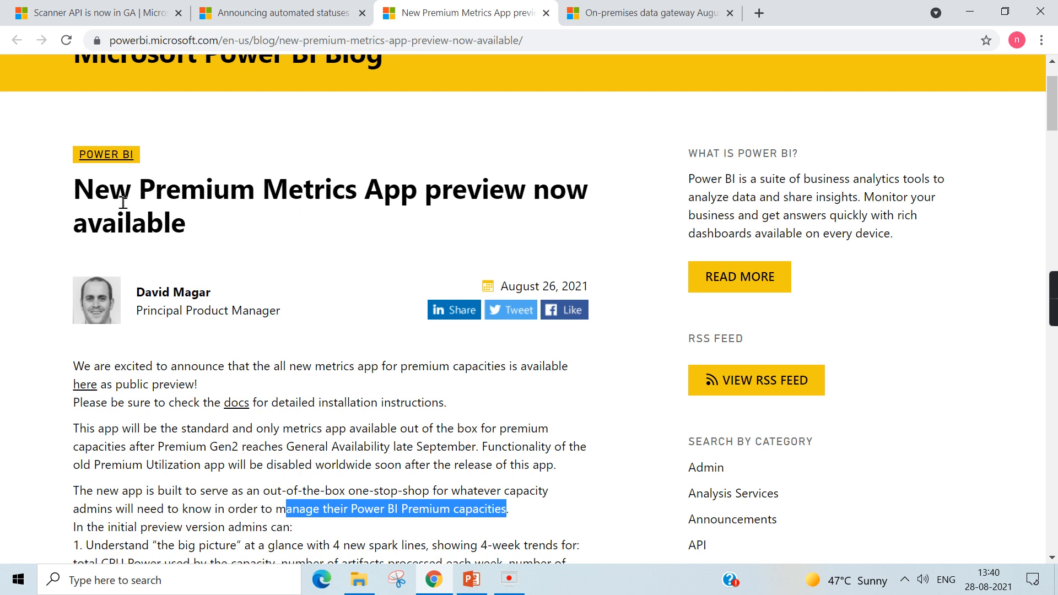
scroll(down, 3)
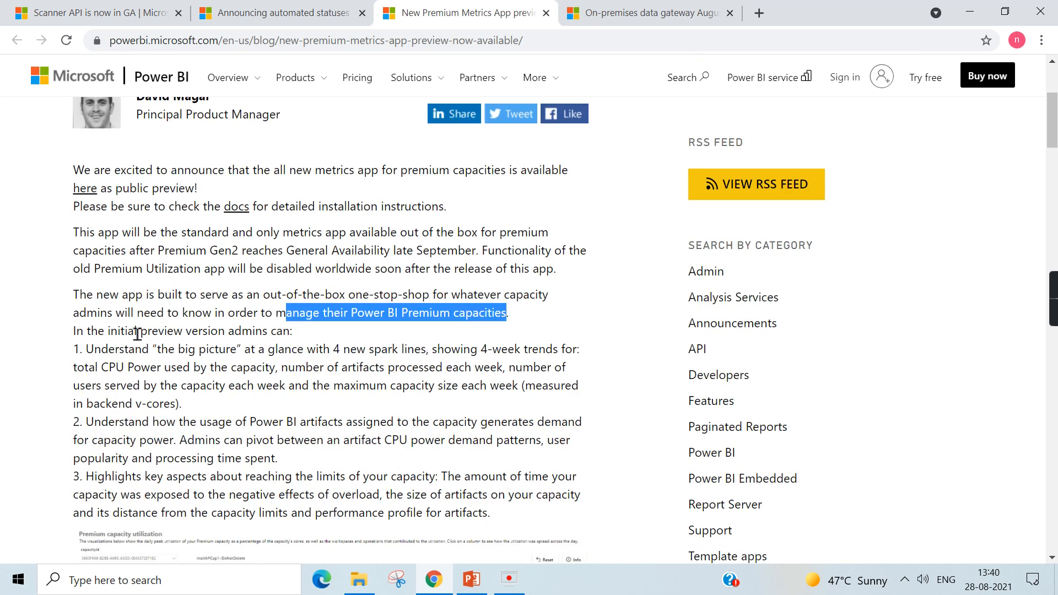
mouse_move(162, 302)
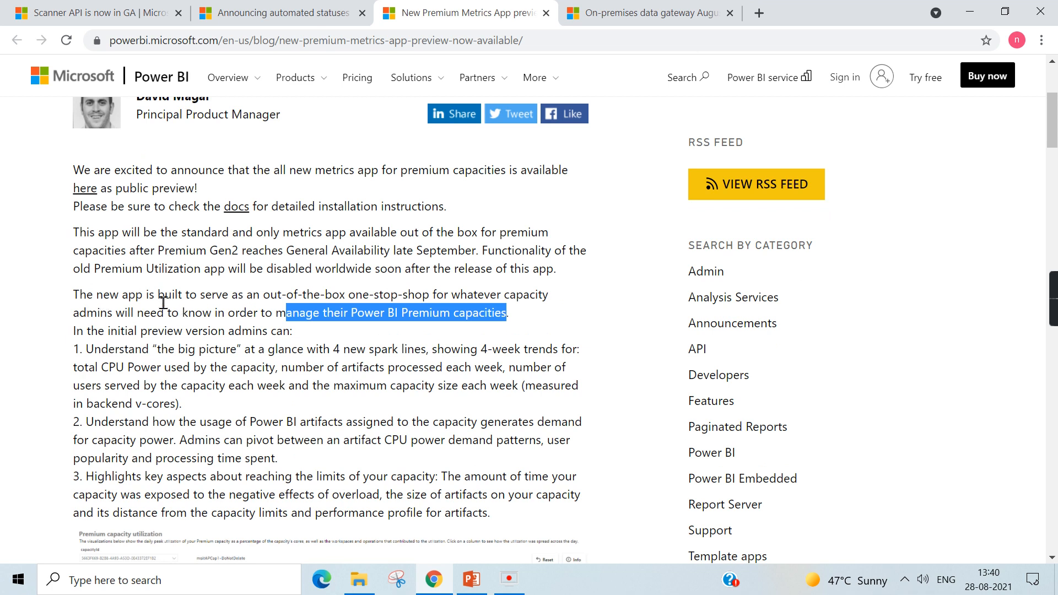
mouse_move(409, 309)
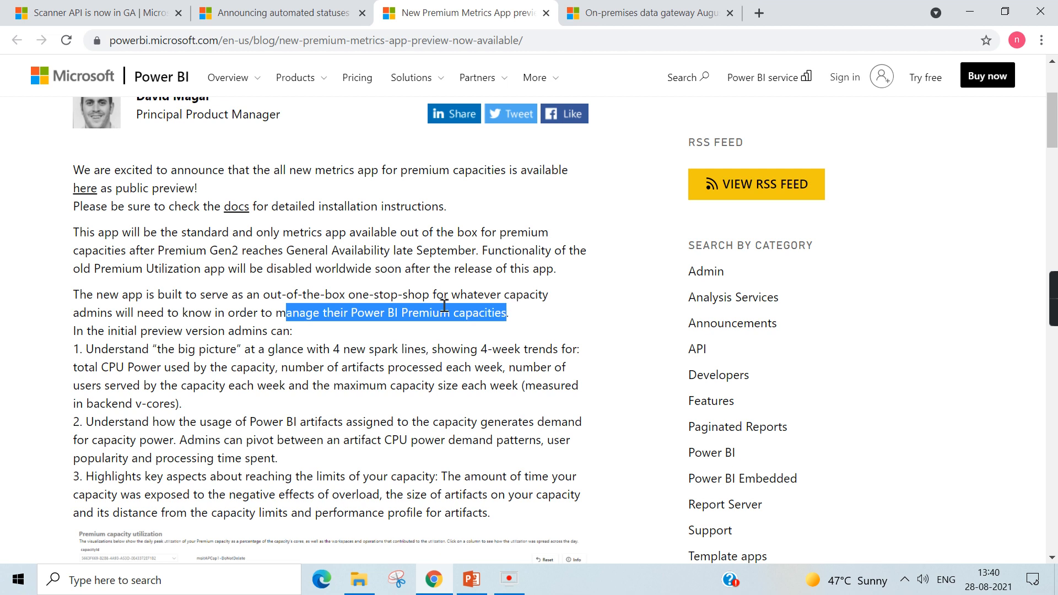
mouse_move(162, 322)
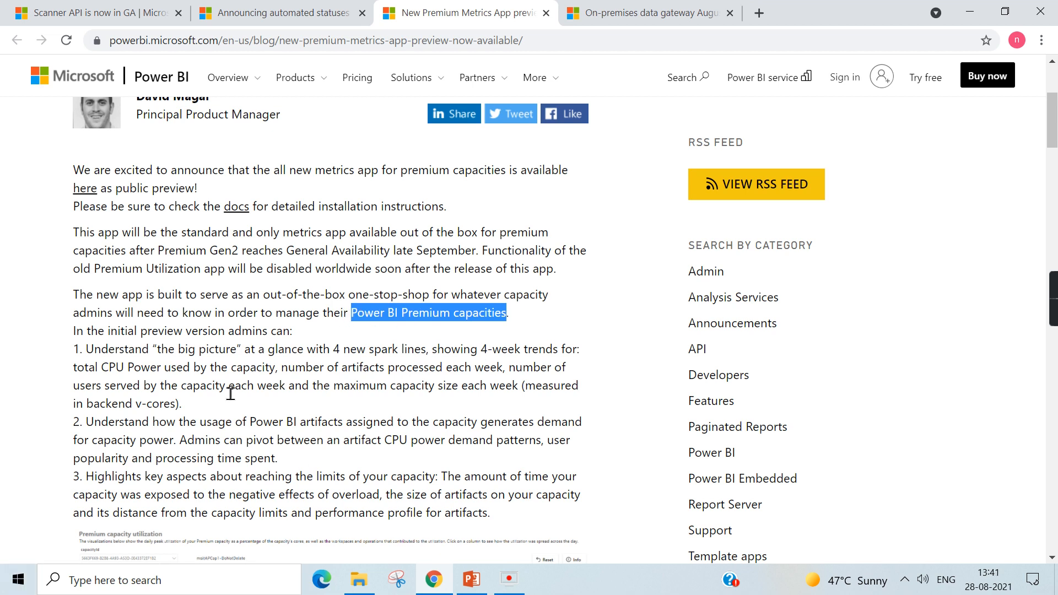
mouse_move(516, 331)
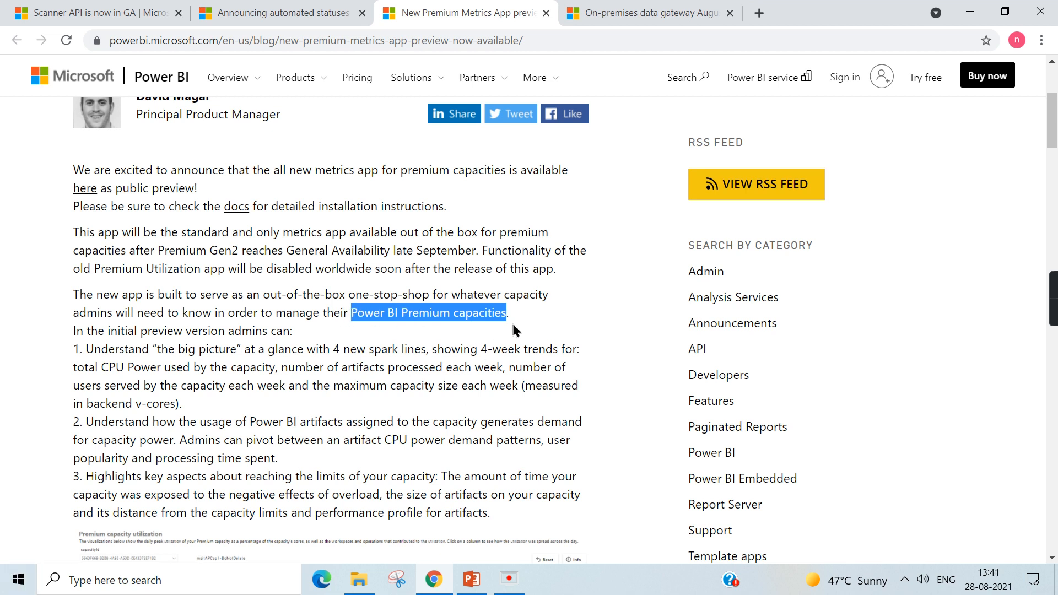
mouse_move(526, 338)
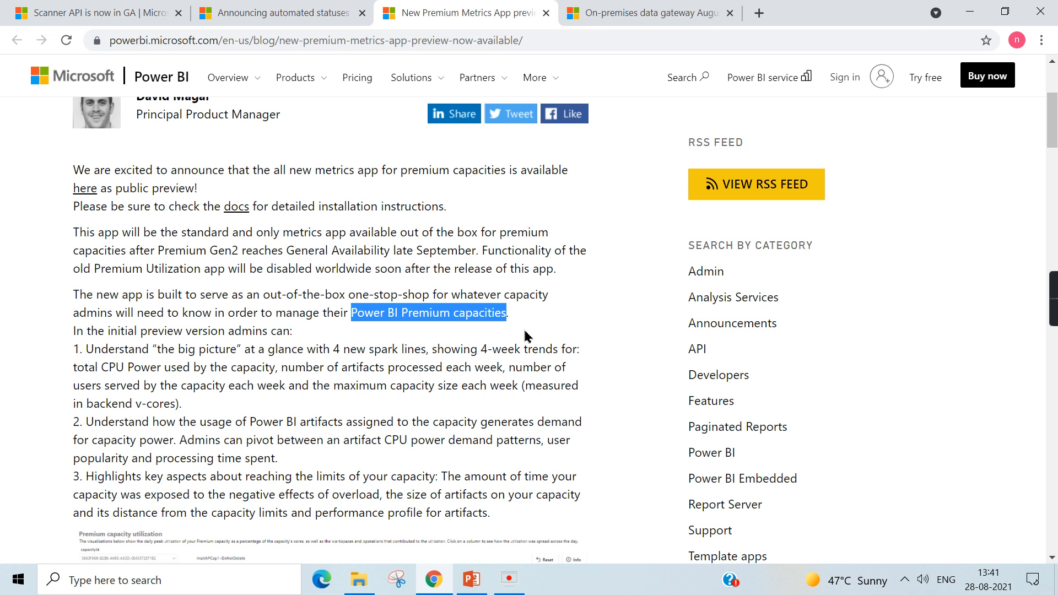
mouse_move(452, 345)
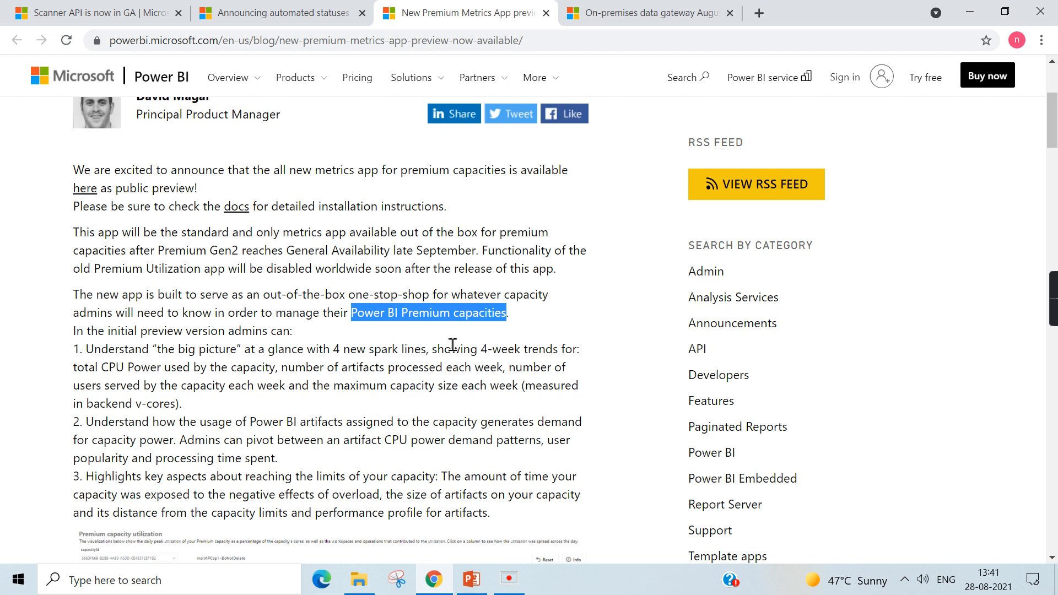
mouse_move(449, 346)
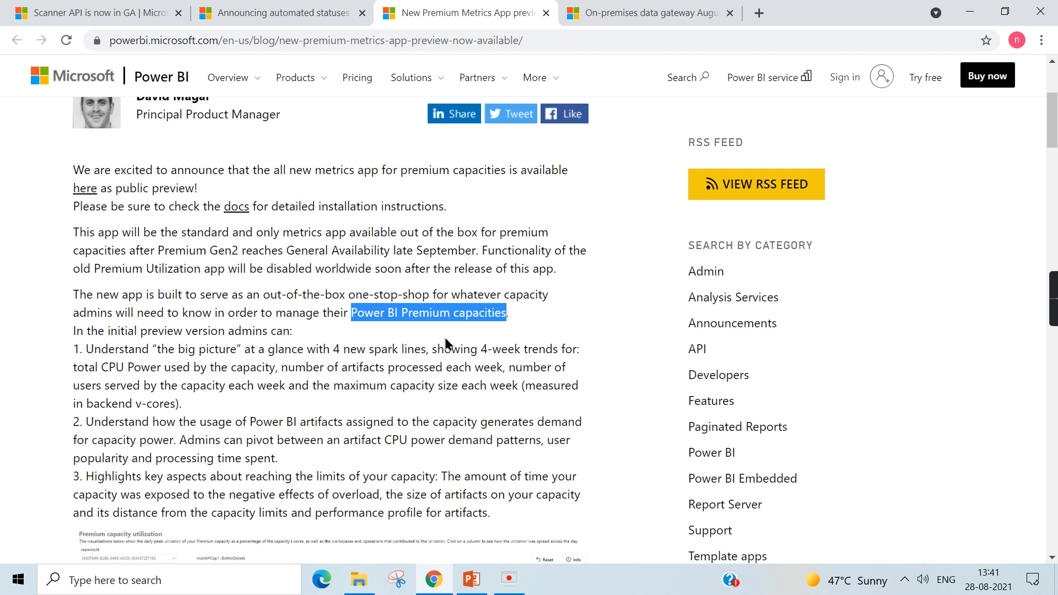
scroll(down, 3)
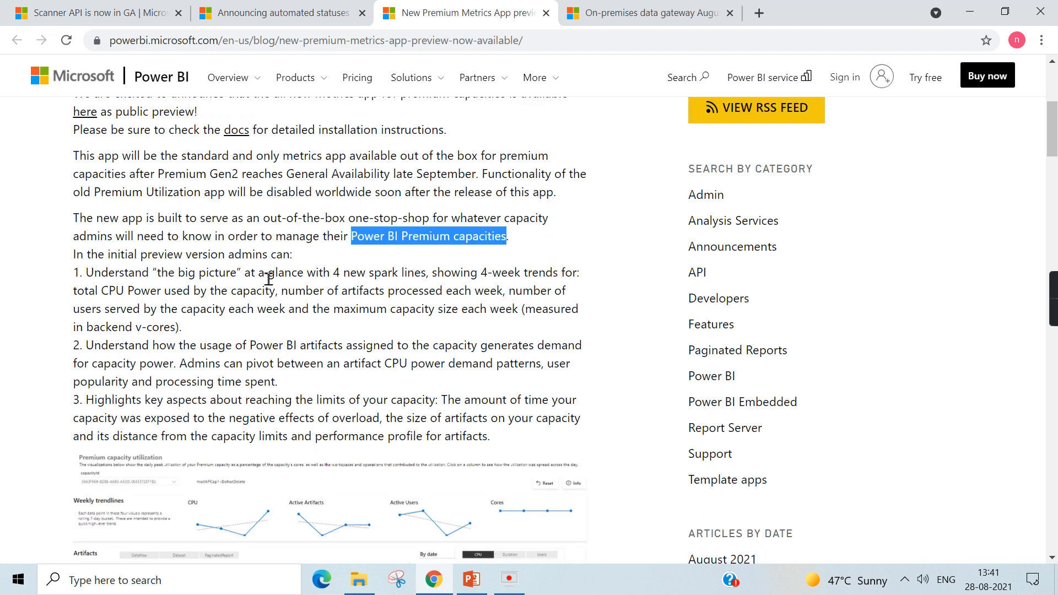
mouse_move(456, 285)
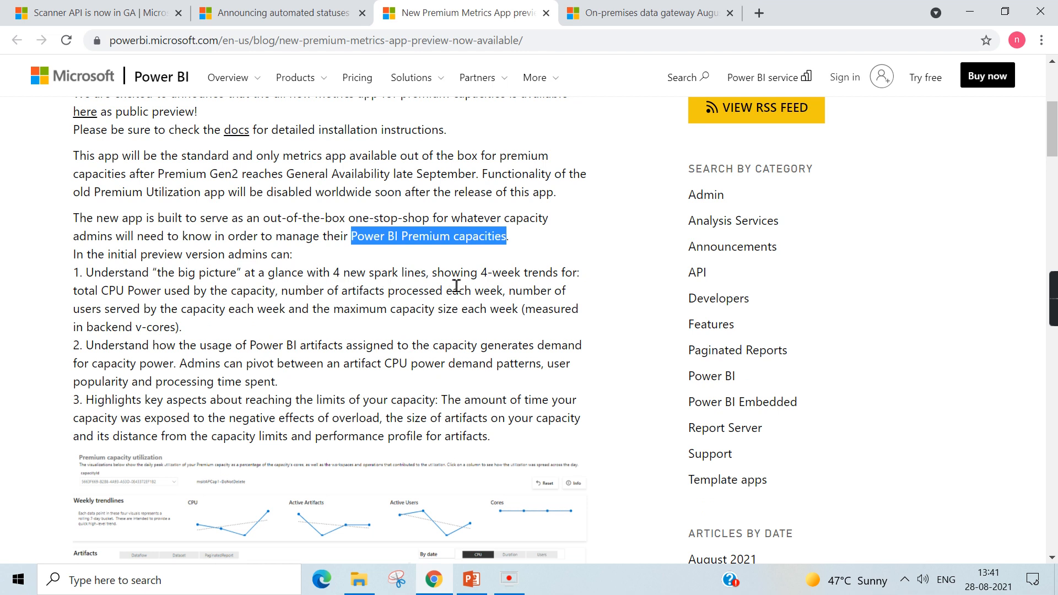
mouse_move(480, 244)
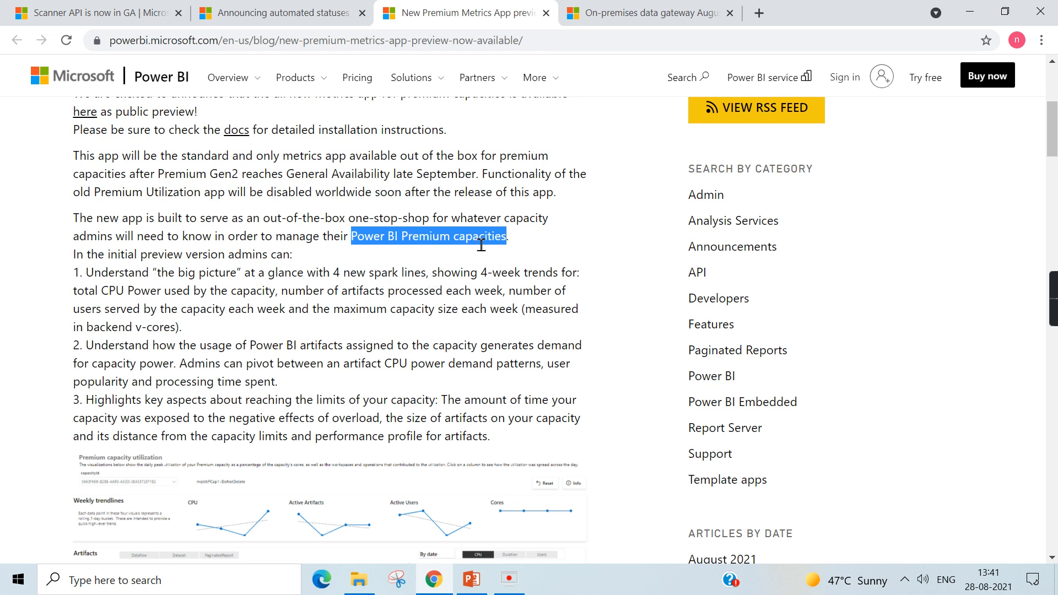
scroll(up, 3)
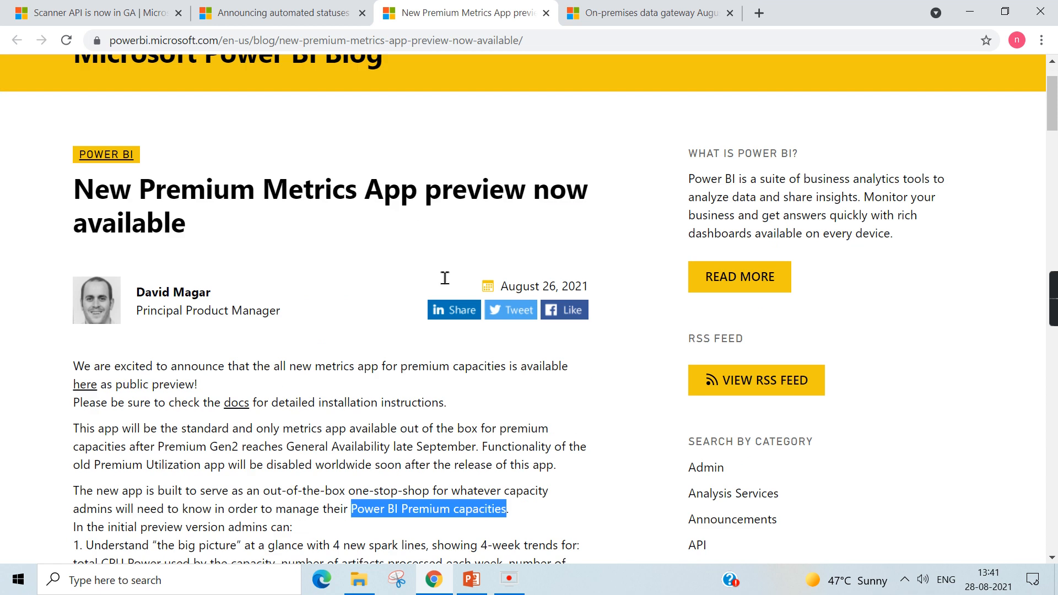
mouse_move(373, 206)
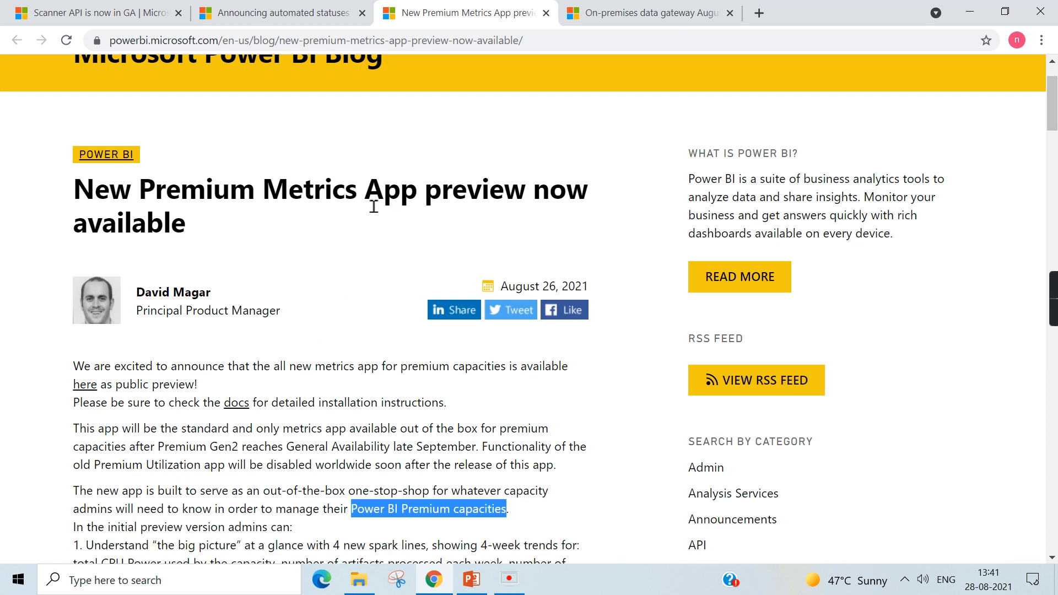
mouse_move(207, 208)
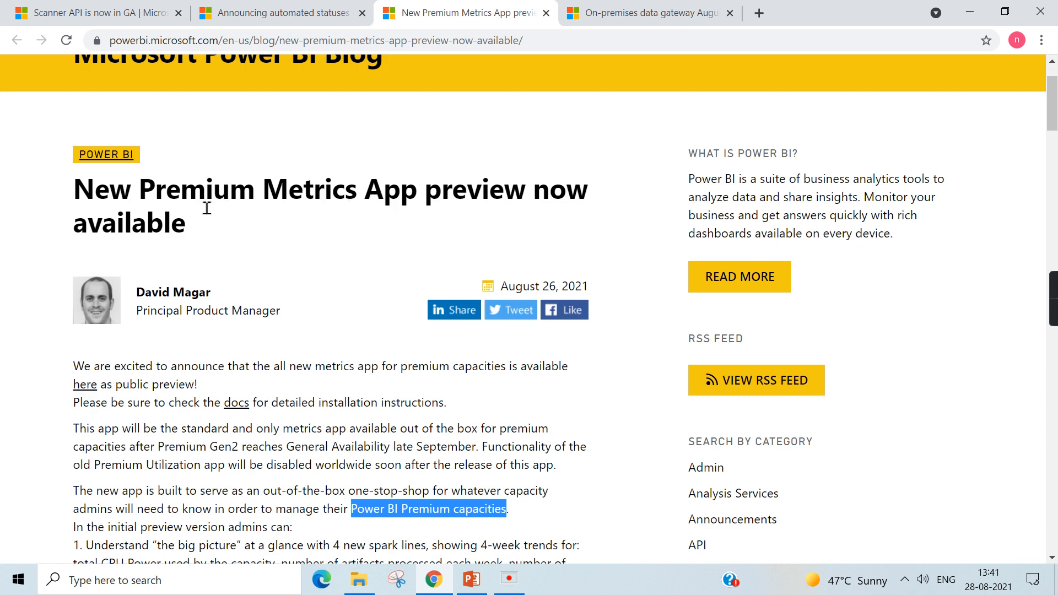
scroll(down, 3)
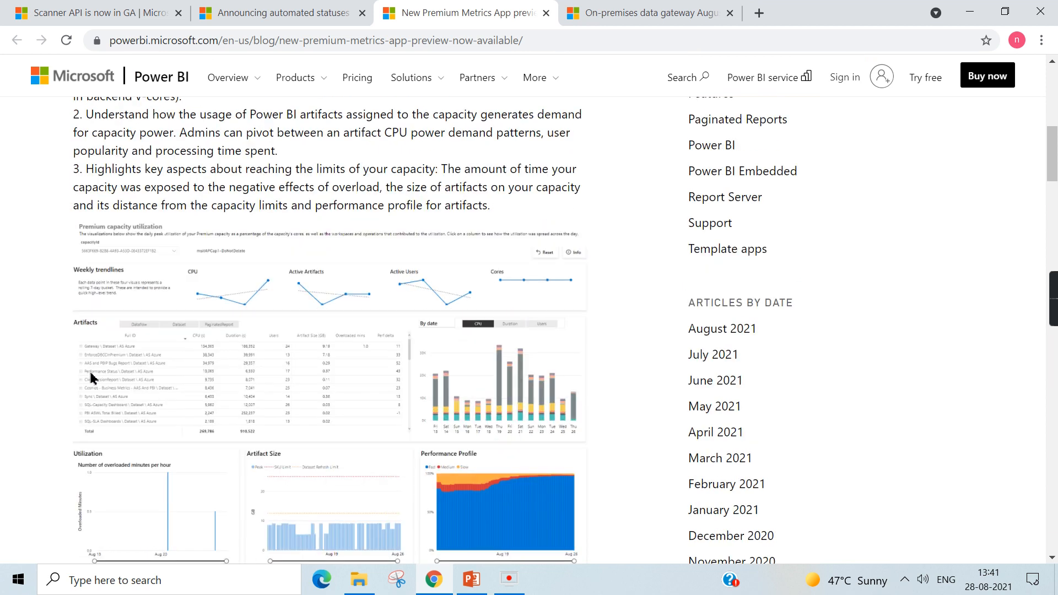
Finish scrolling the Premium Metrics post, then open the On-premises data gateway August 2021 tab
scroll(down, 3)
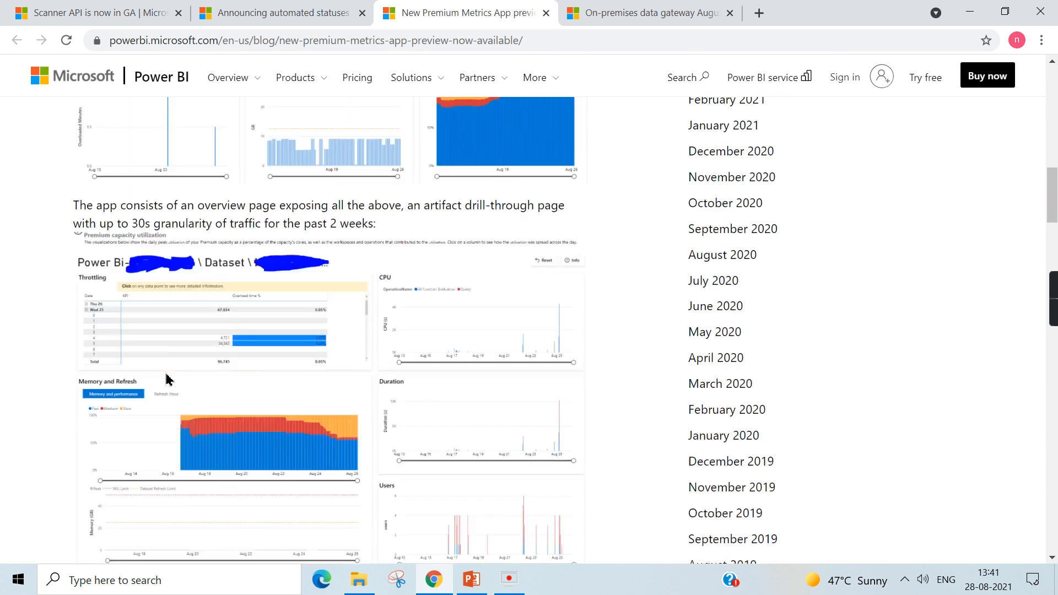
scroll(down, 3)
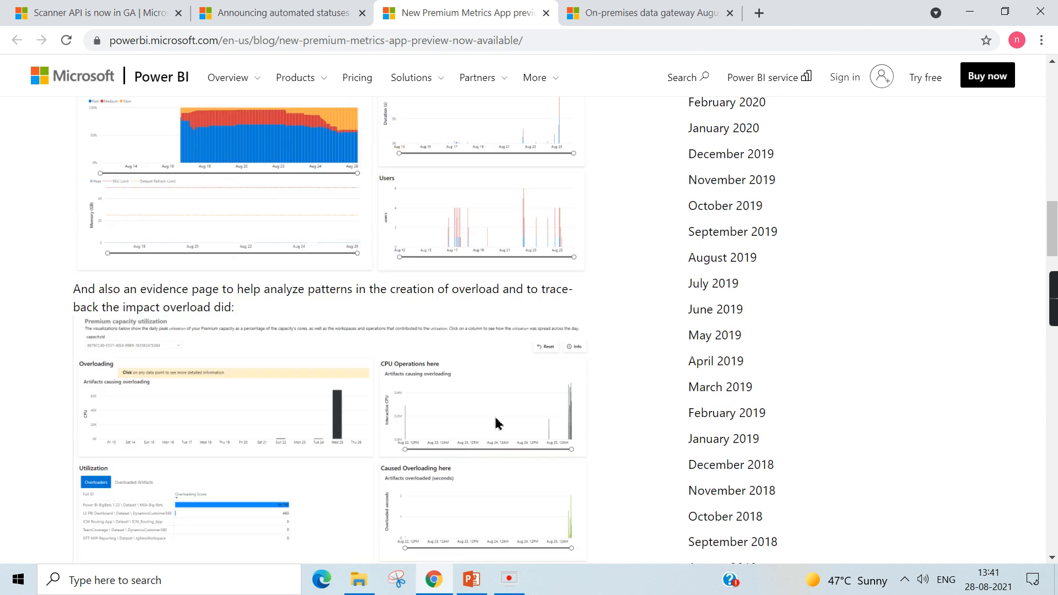
scroll(up, 3)
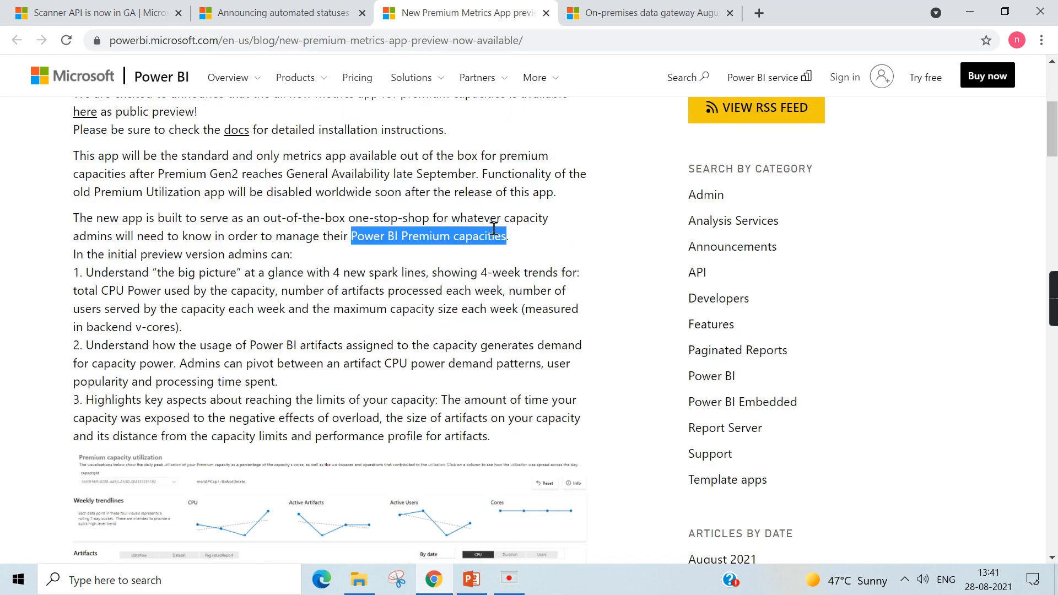
scroll(up, 3)
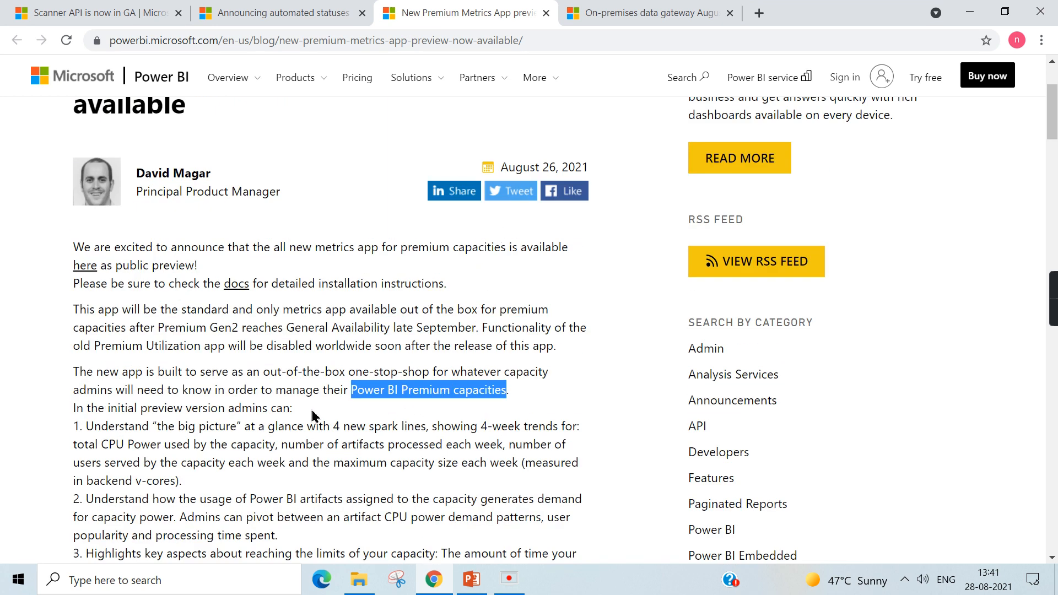
click(649, 13)
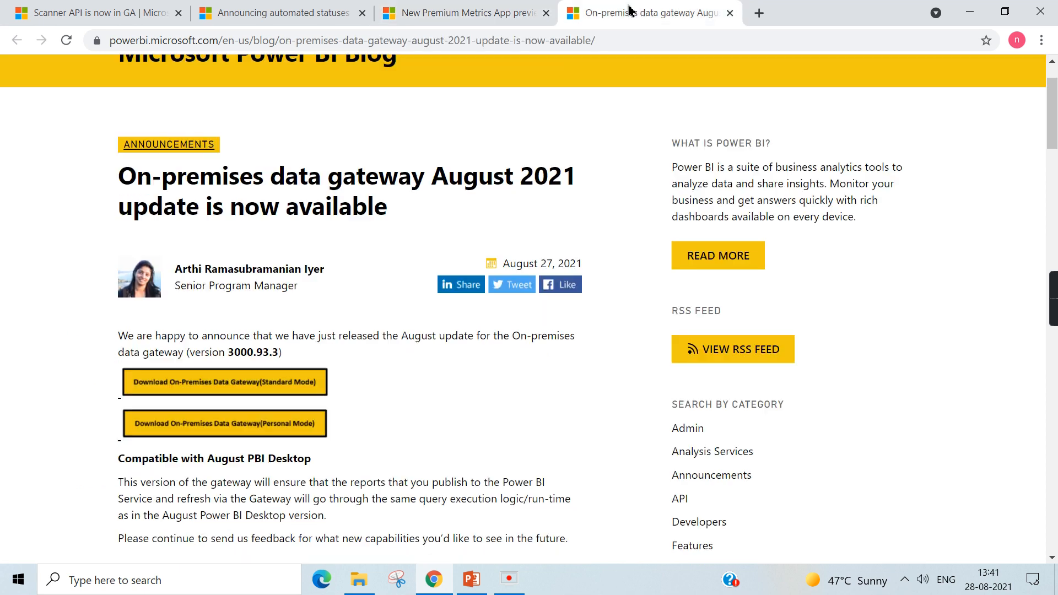
scroll(down, 3)
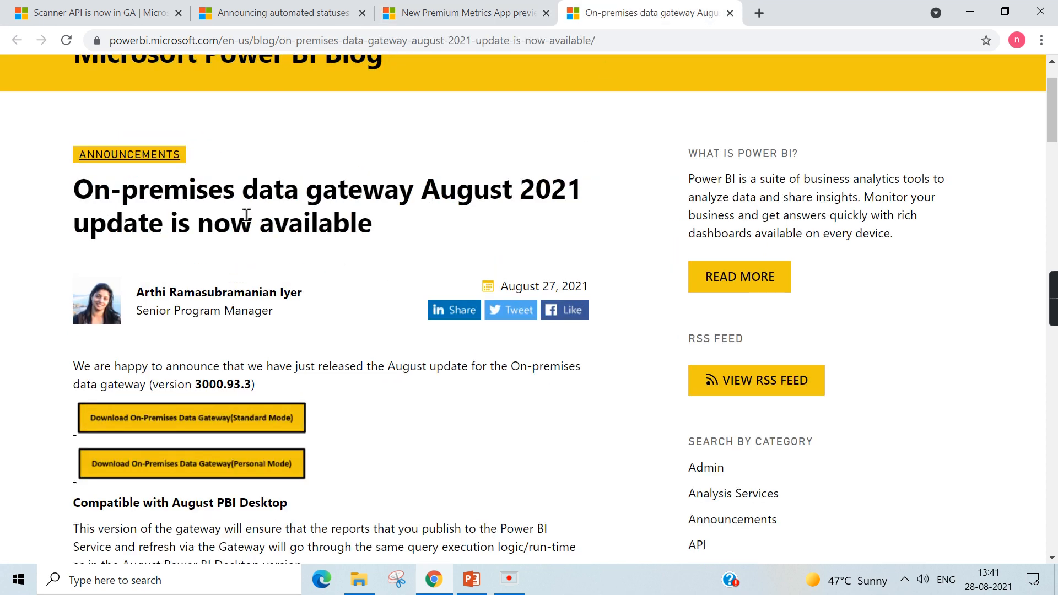
scroll(down, 3)
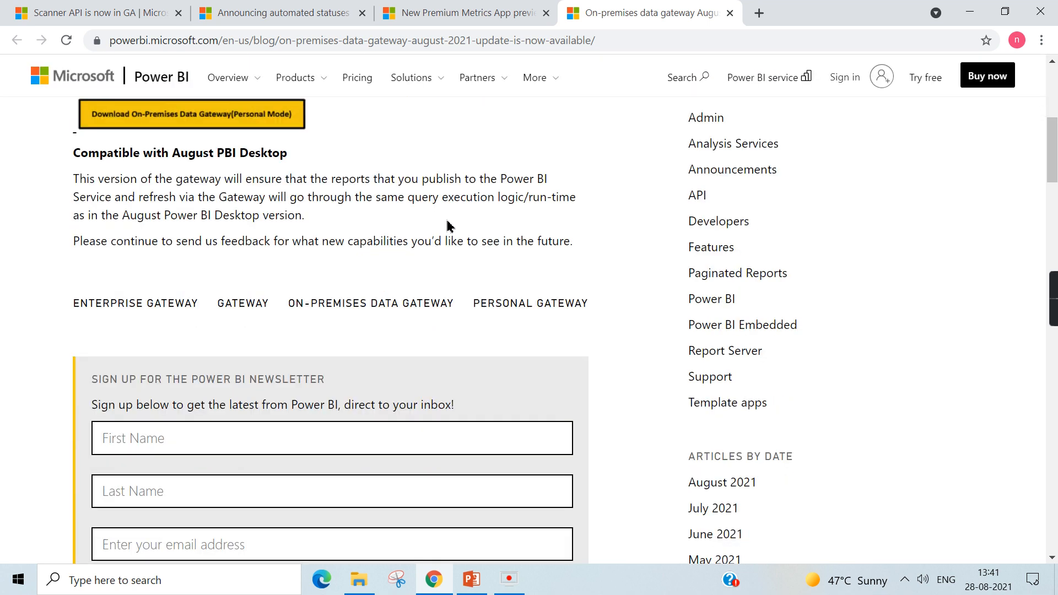
scroll(up, 3)
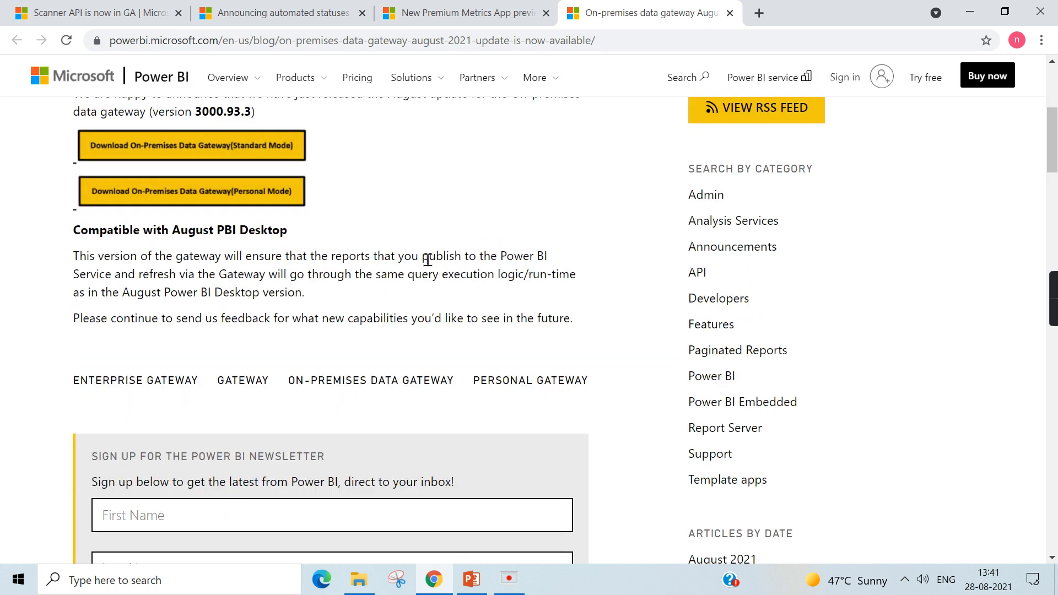
scroll(up, 3)
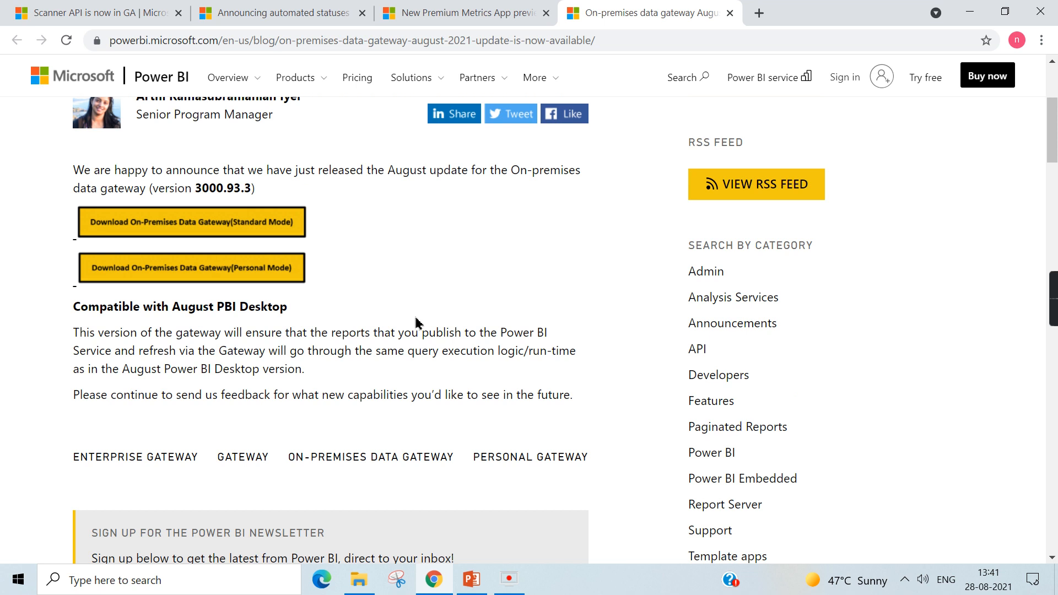
mouse_move(421, 347)
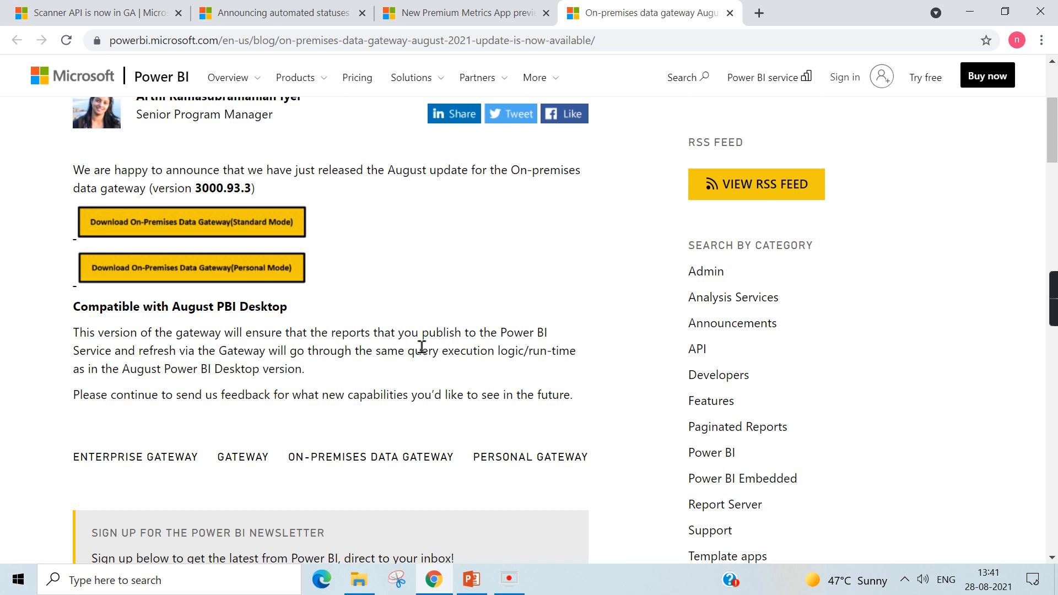
mouse_move(425, 357)
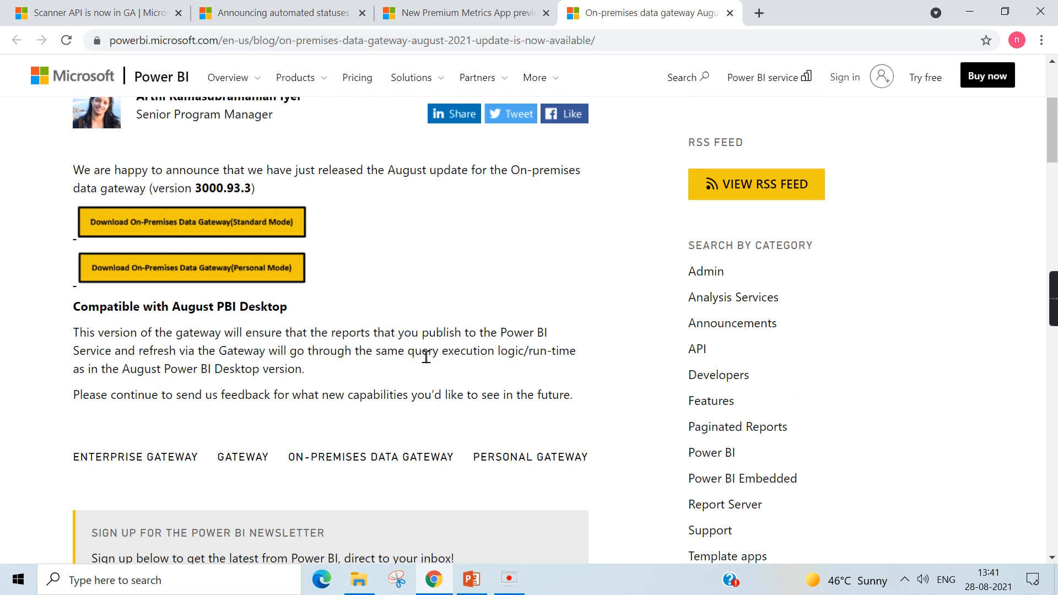
mouse_move(427, 345)
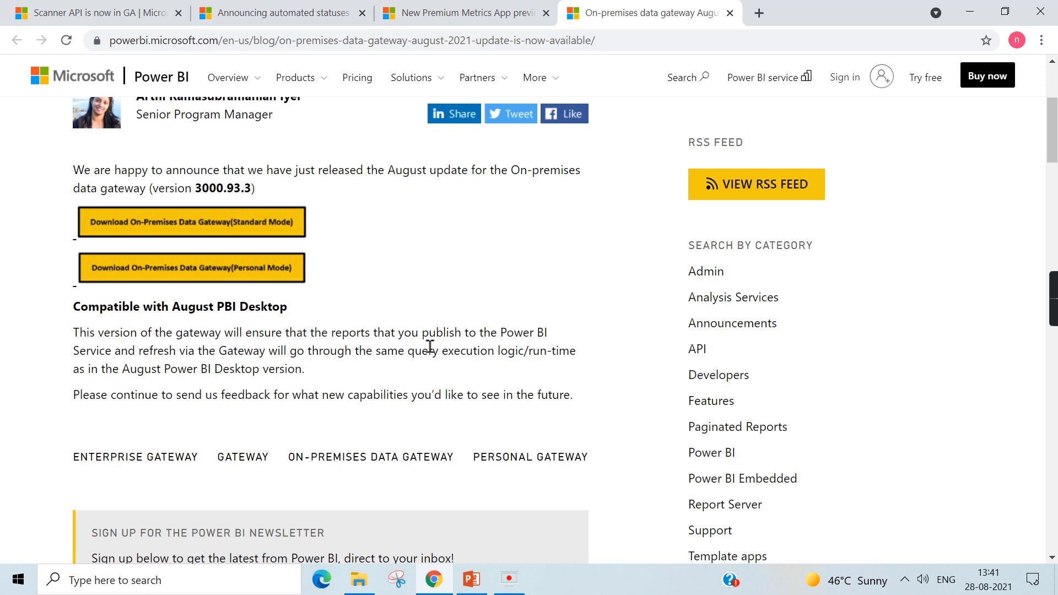
mouse_move(372, 263)
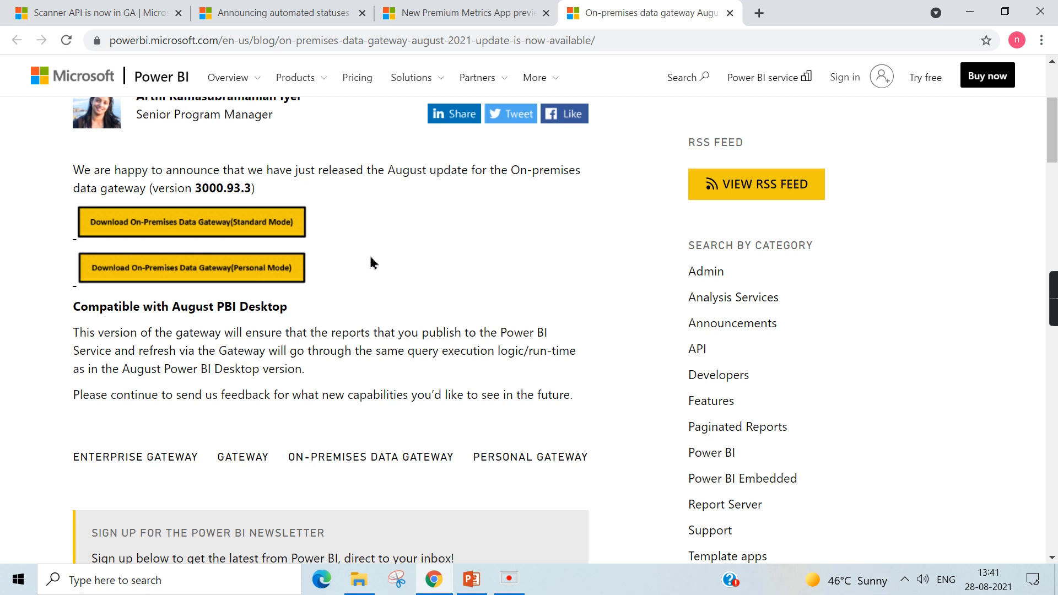
mouse_move(351, 329)
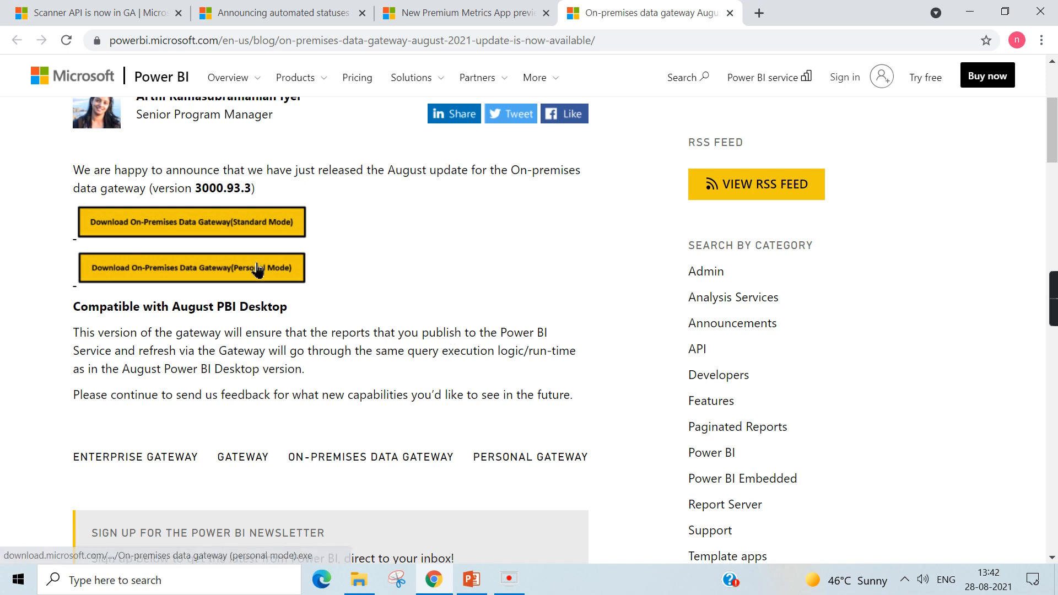
mouse_move(394, 285)
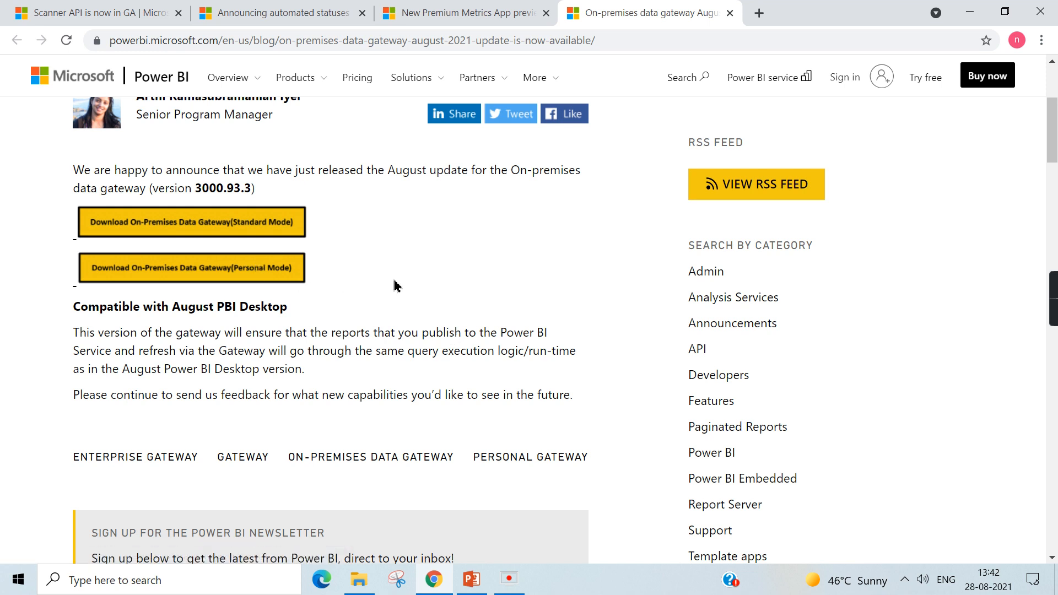
mouse_move(250, 314)
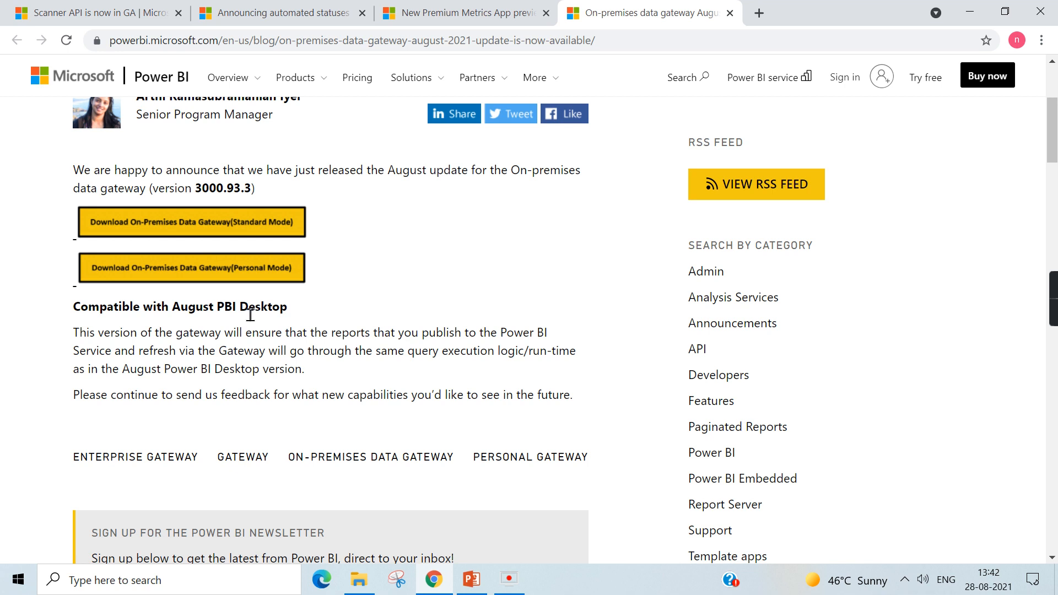
mouse_move(249, 268)
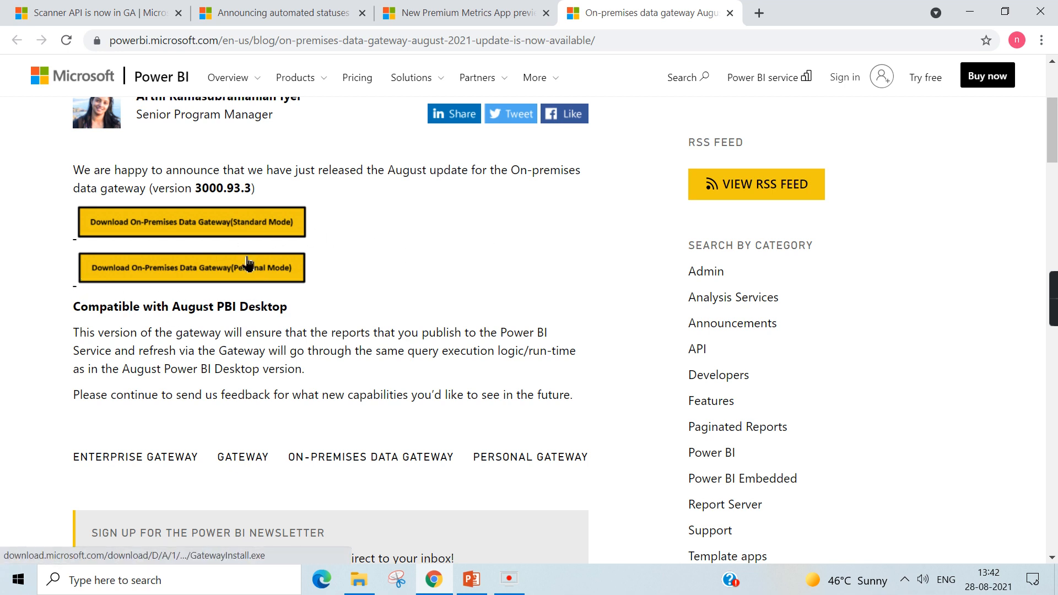
mouse_move(380, 262)
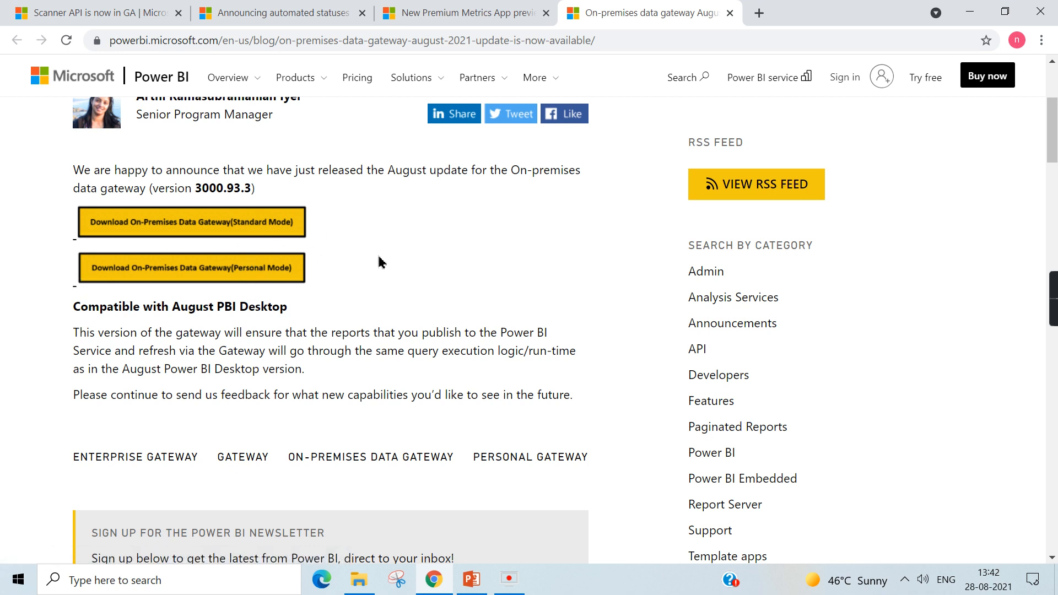
mouse_move(411, 307)
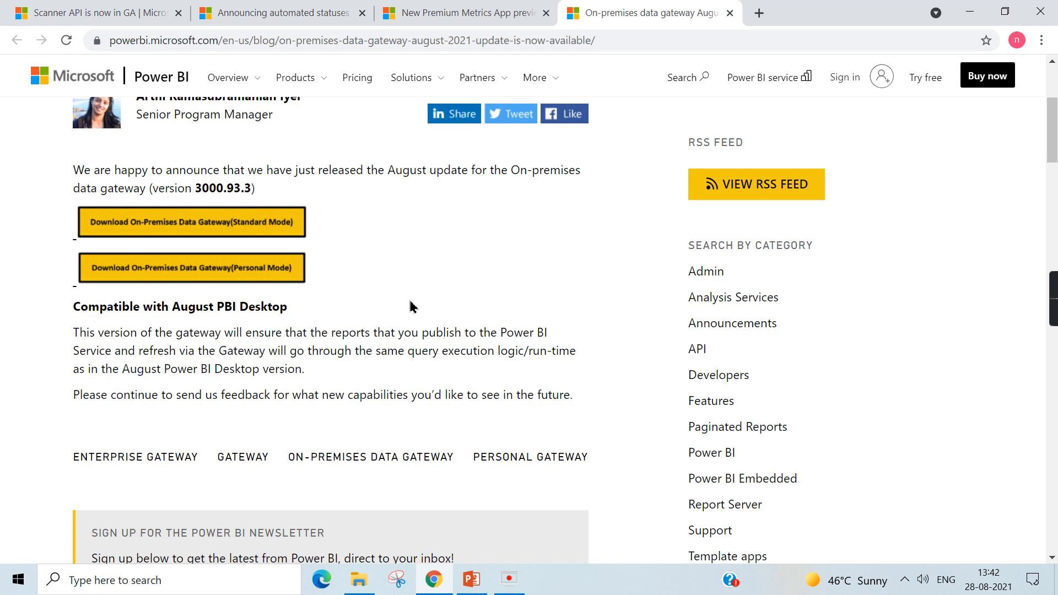
mouse_move(316, 327)
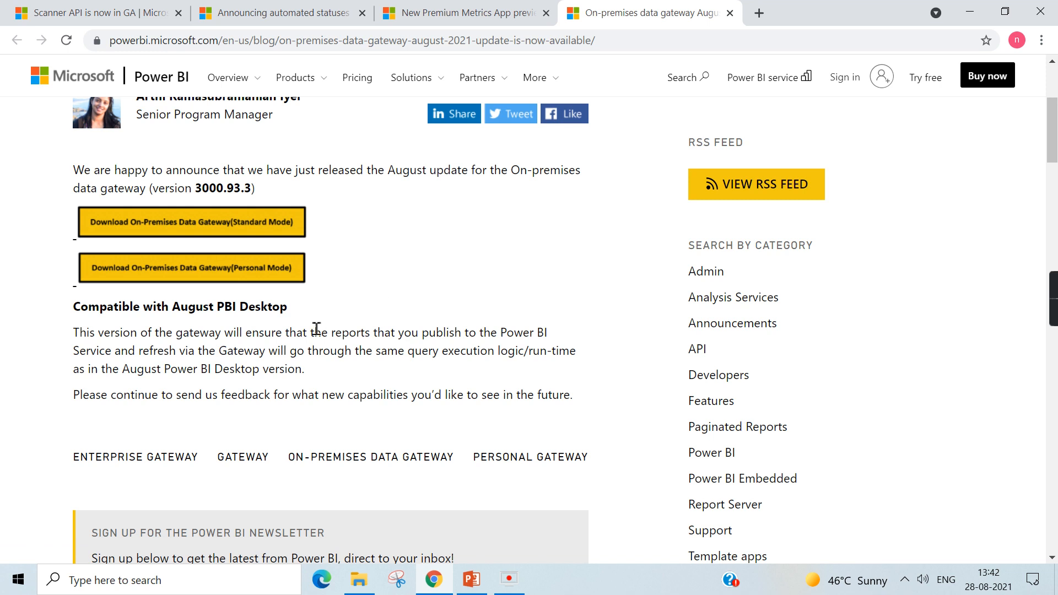
mouse_move(242, 337)
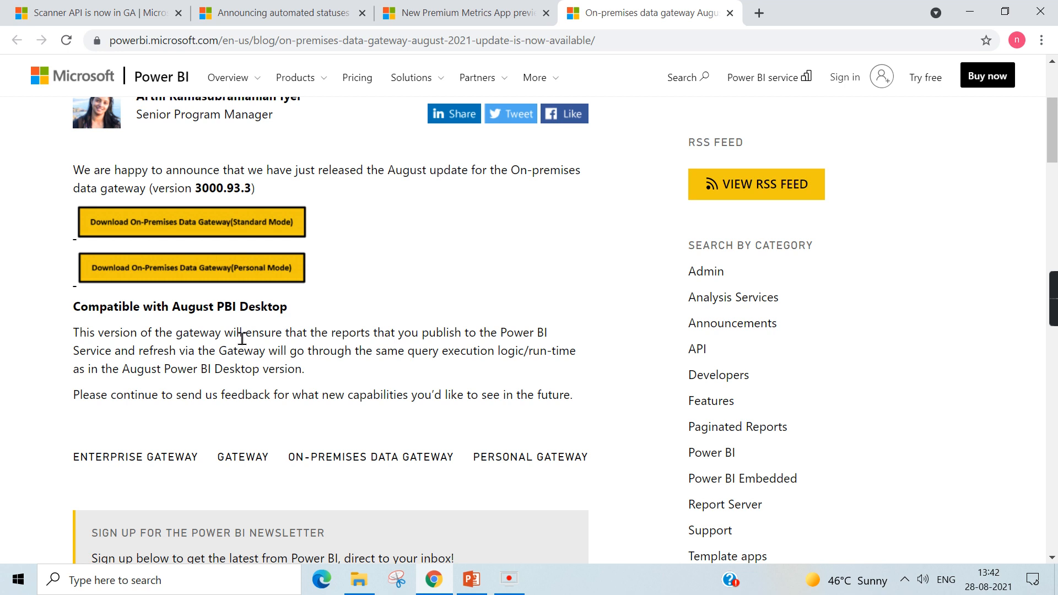
mouse_move(127, 324)
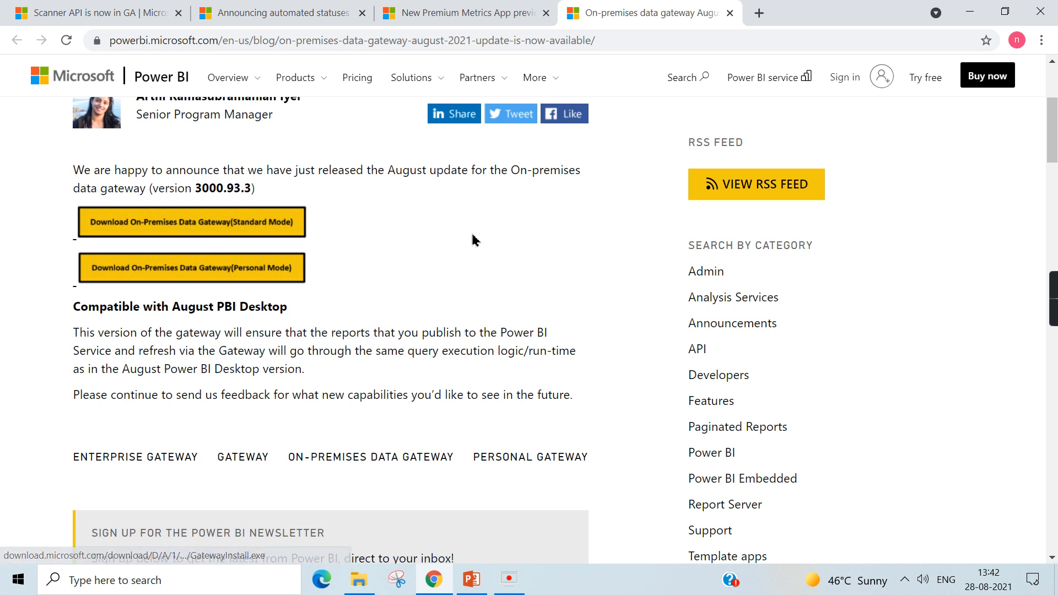
scroll(up, 3)
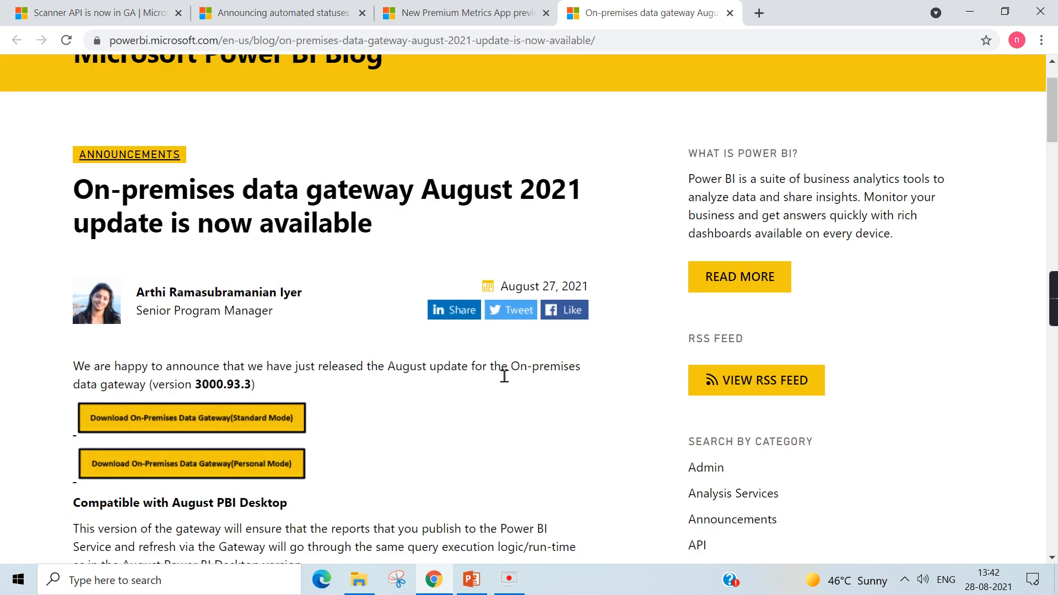
scroll(down, 3)
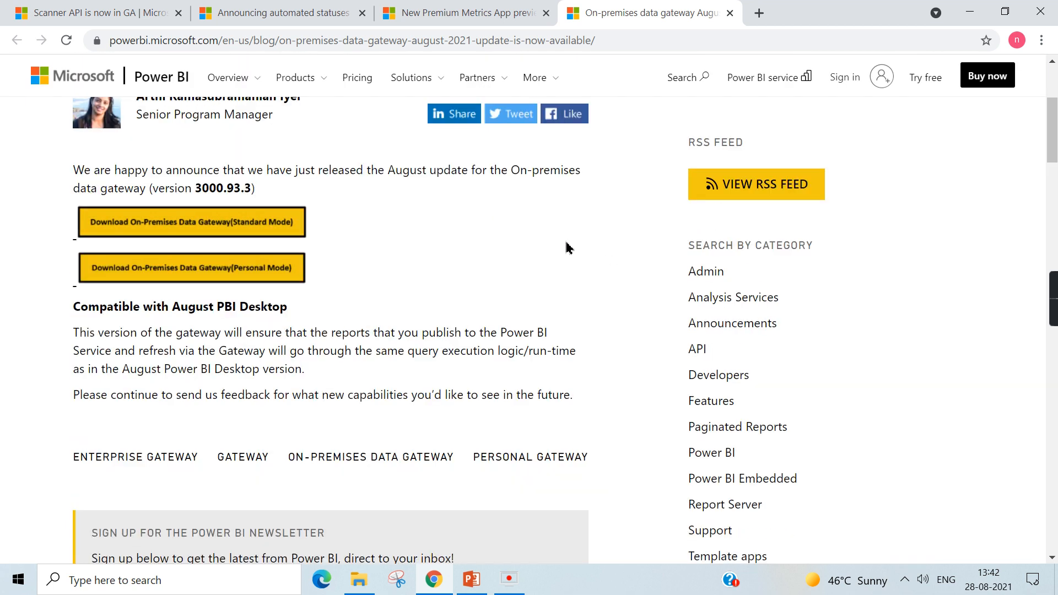
mouse_move(499, 354)
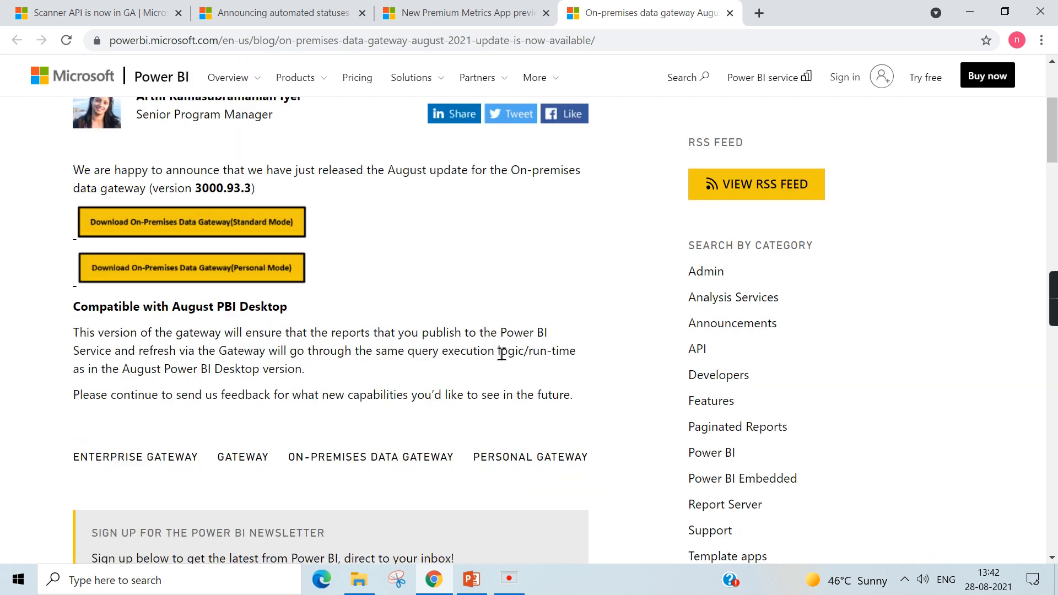
mouse_move(265, 357)
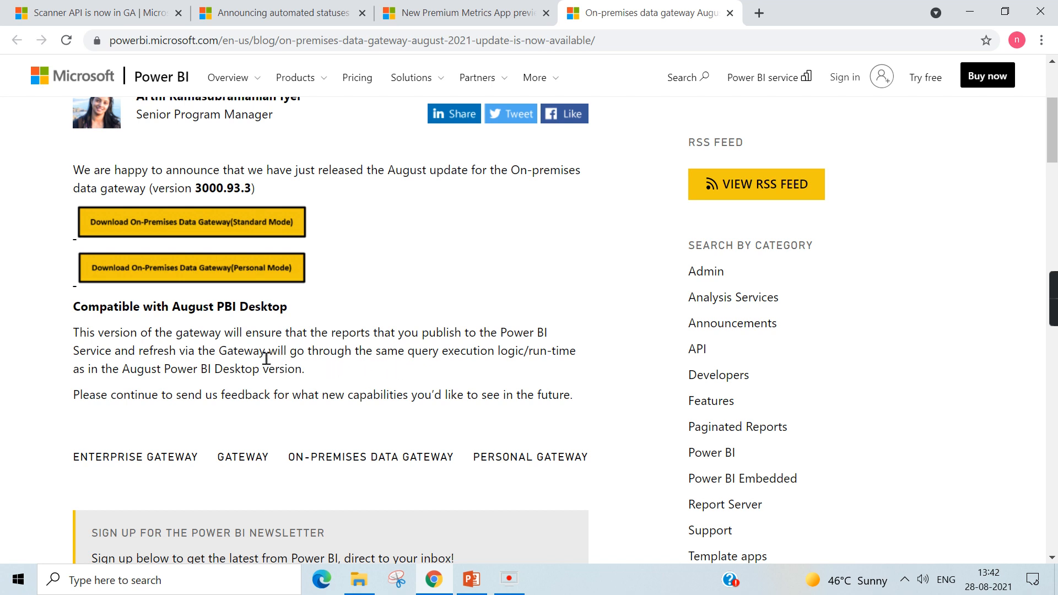
mouse_move(418, 351)
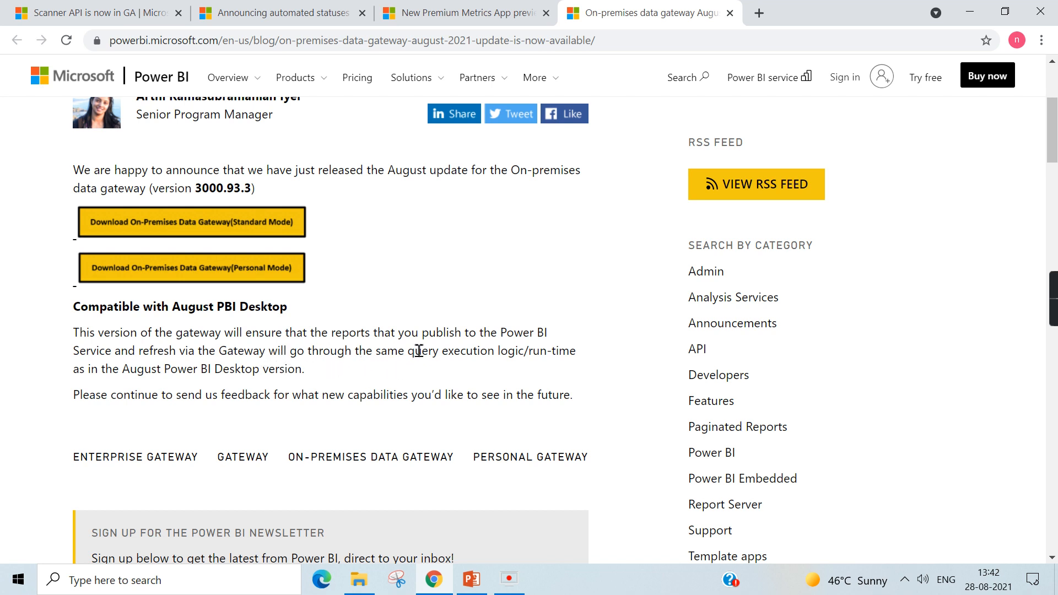
mouse_move(384, 357)
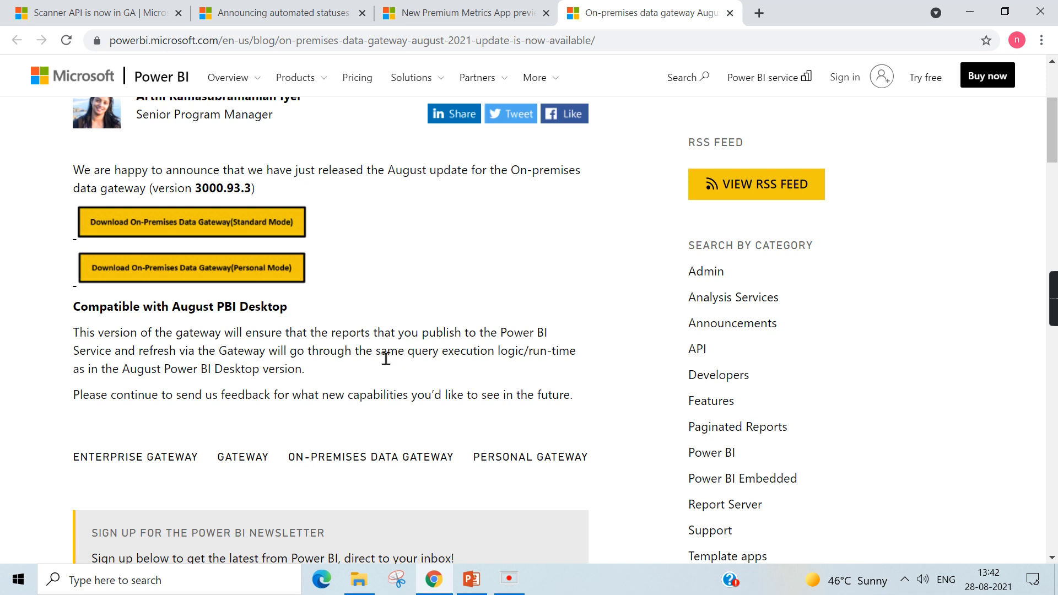
mouse_move(364, 351)
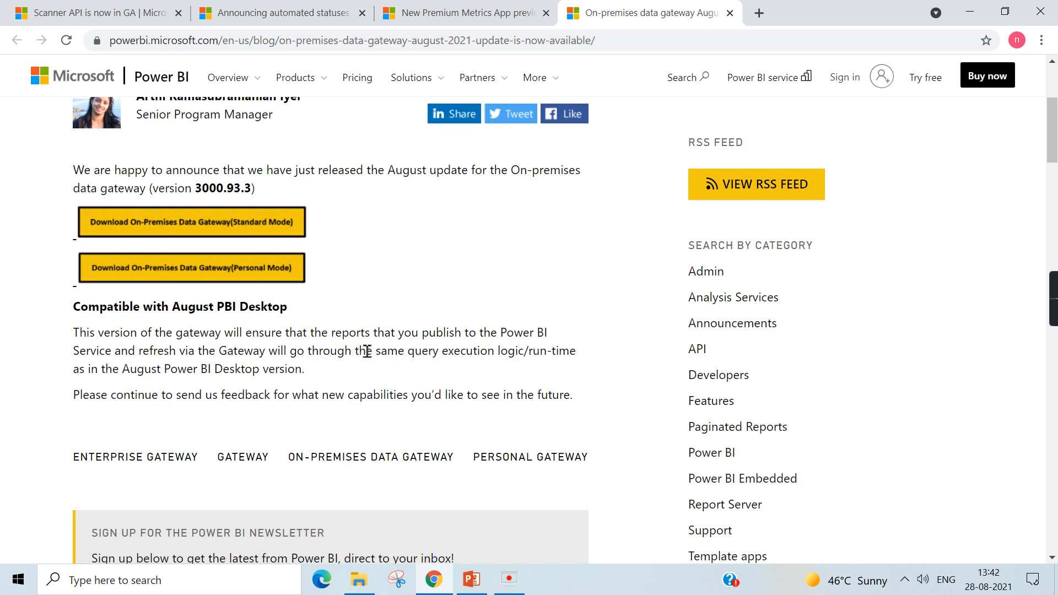